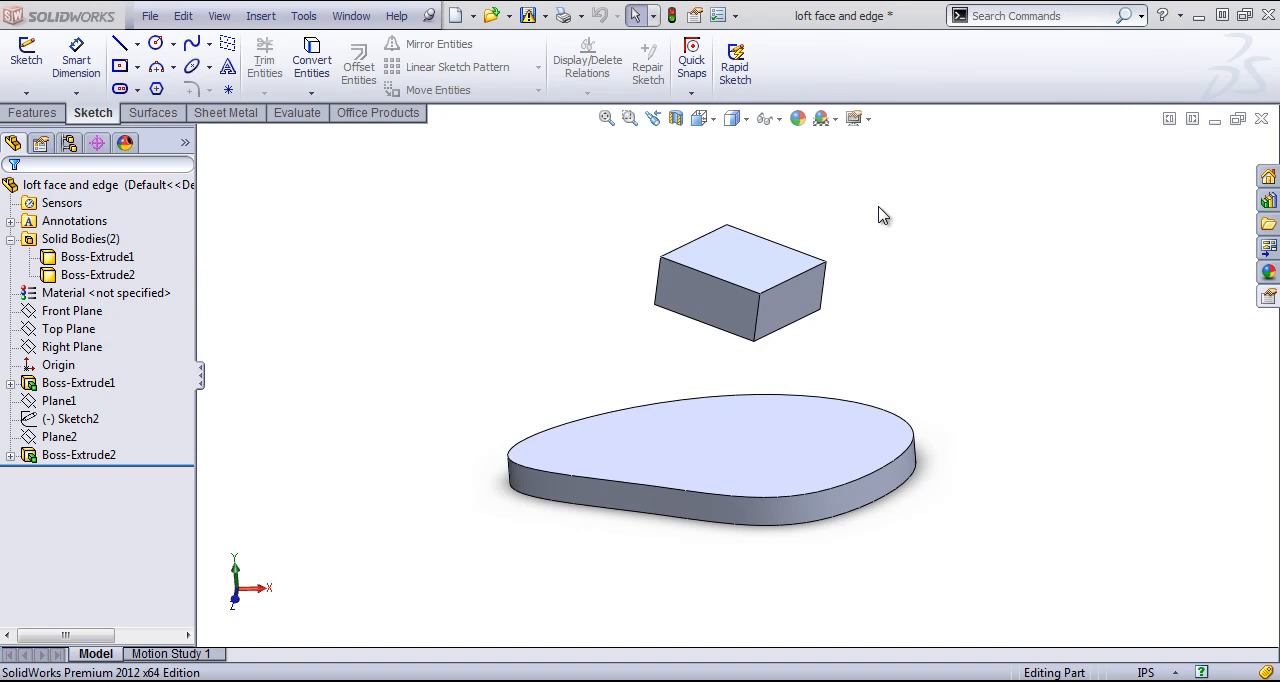
{"action": "mouse_move", "coordinate": [304, 364]}
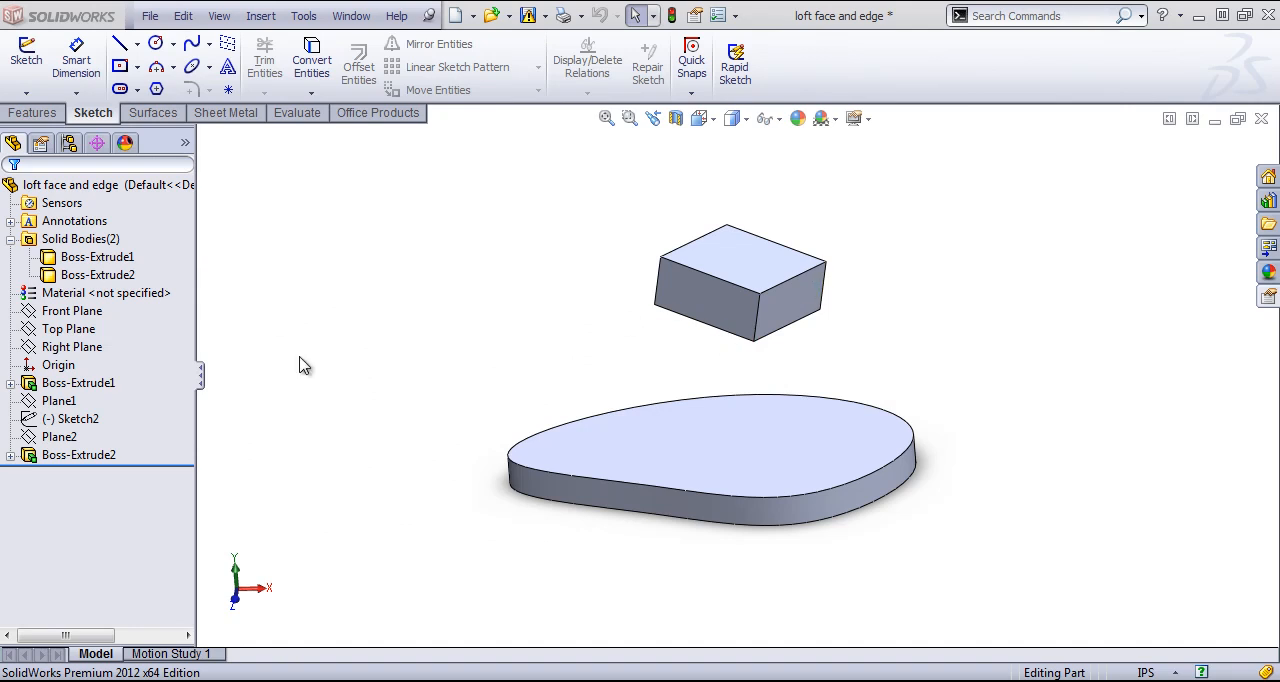
{"action": "mouse_move", "coordinate": [364, 326]}
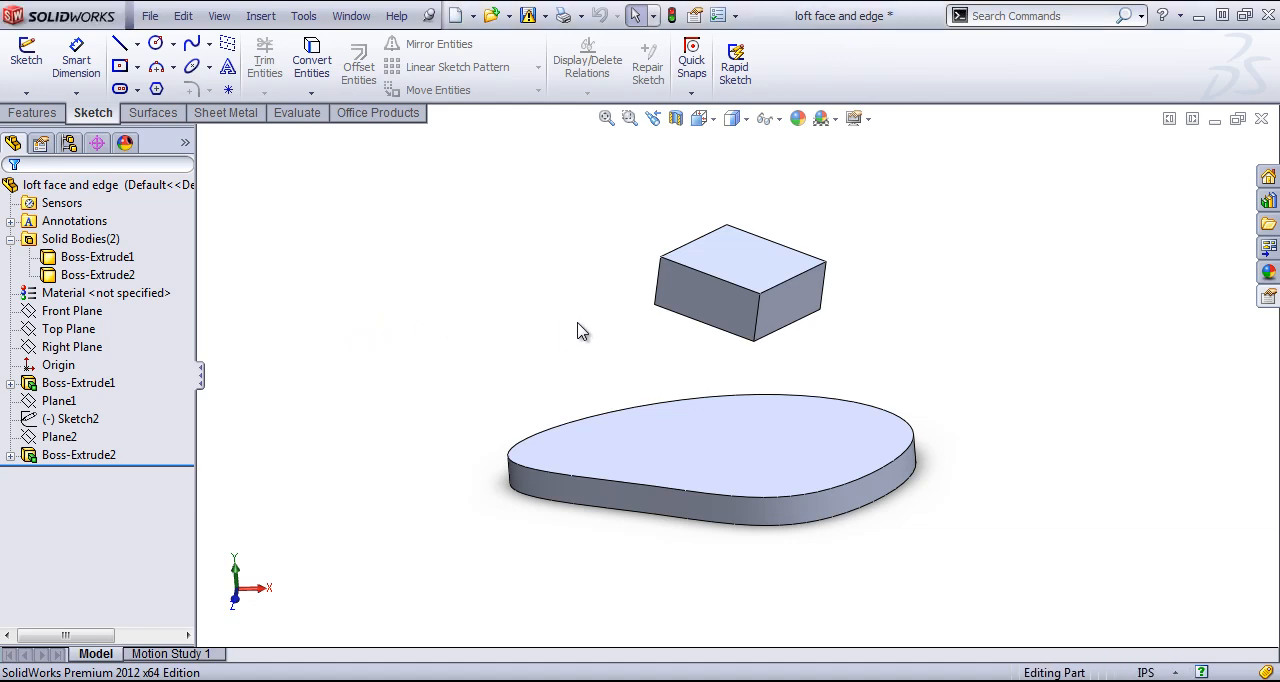
Bring up the part shortcut bar of quick tools and dismiss it.
{"action": "right_click", "coordinate": [584, 332]}
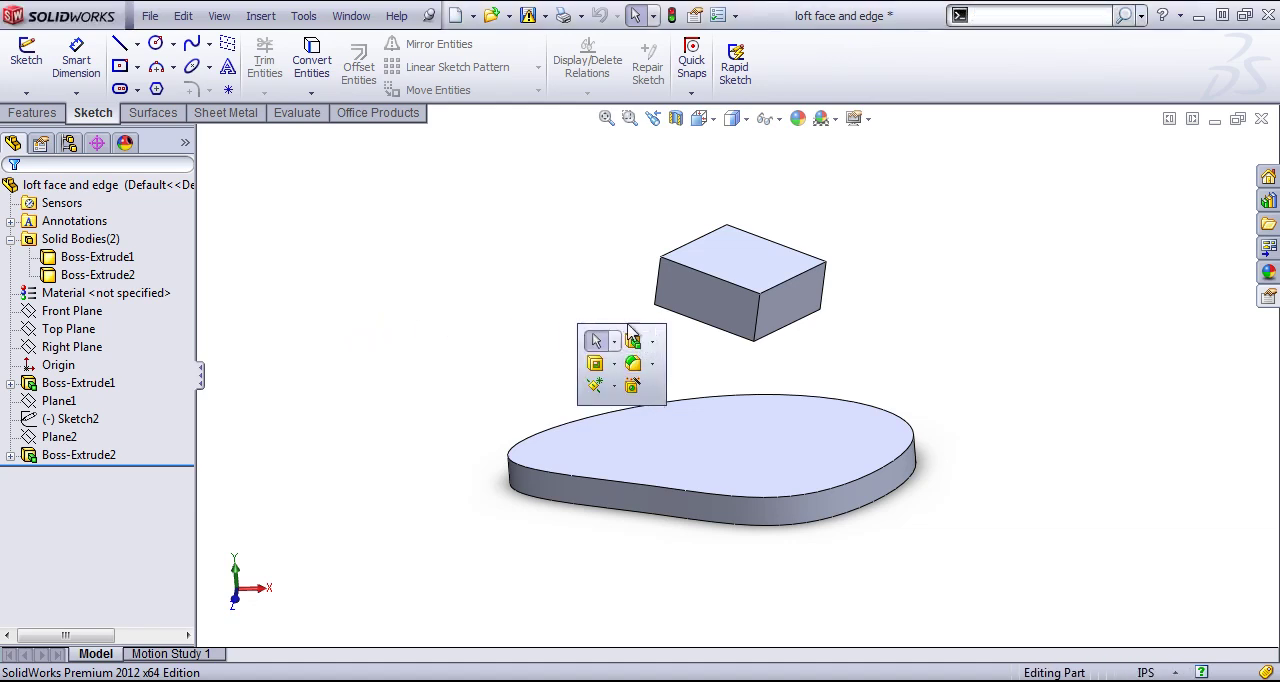
{"action": "left_click", "coordinate": [568, 302]}
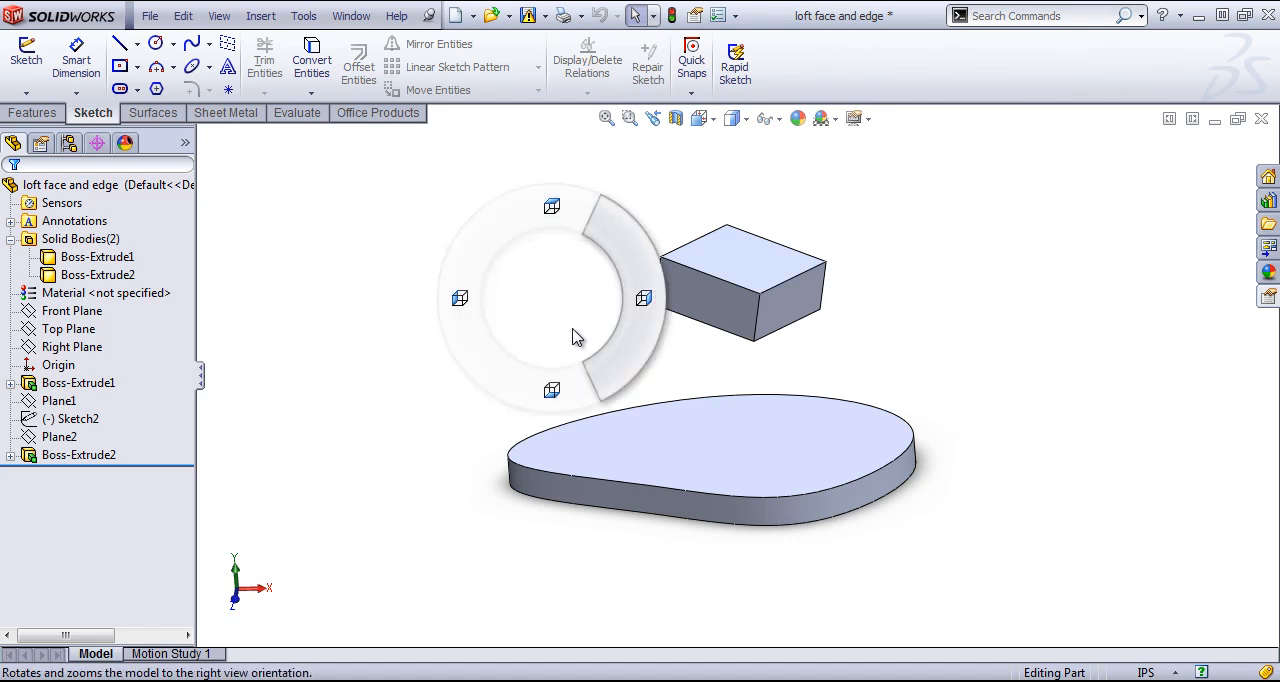
{"action": "mouse_move", "coordinate": [592, 316]}
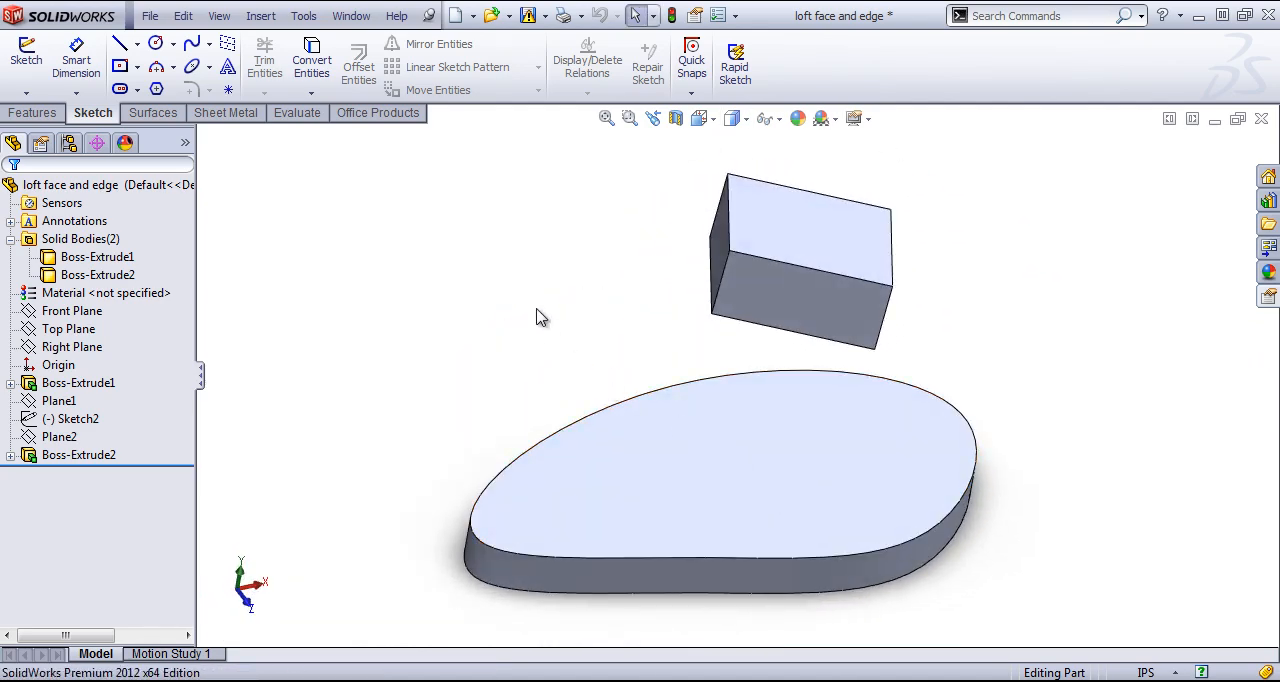
Reach Customize from the part shortcut bar and close it with OK.
{"action": "right_click", "coordinate": [542, 318]}
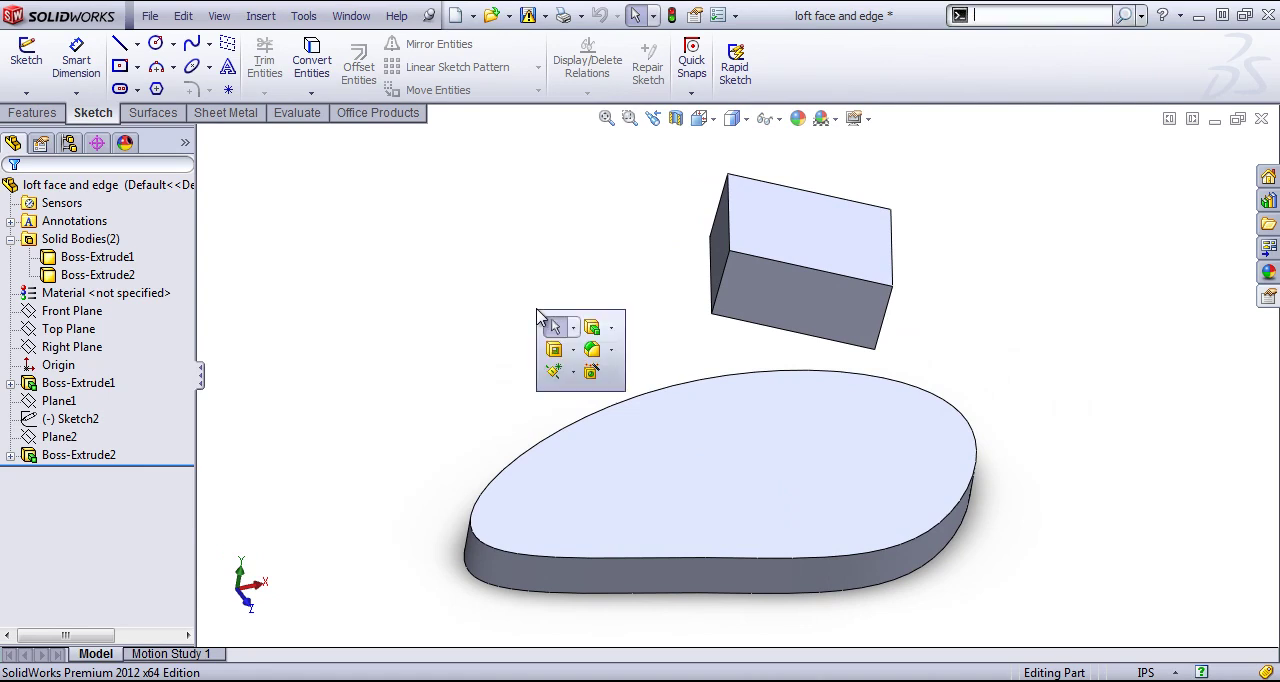
{"action": "mouse_move", "coordinate": [616, 388]}
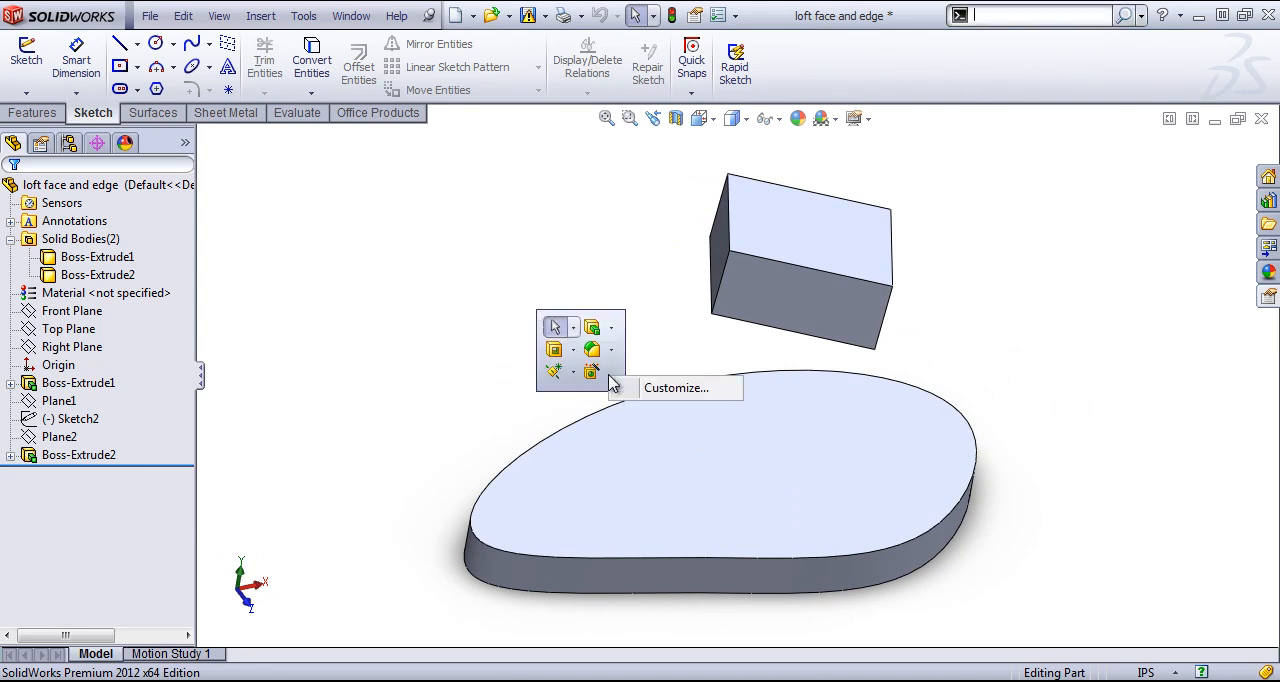
{"action": "mouse_move", "coordinate": [684, 390]}
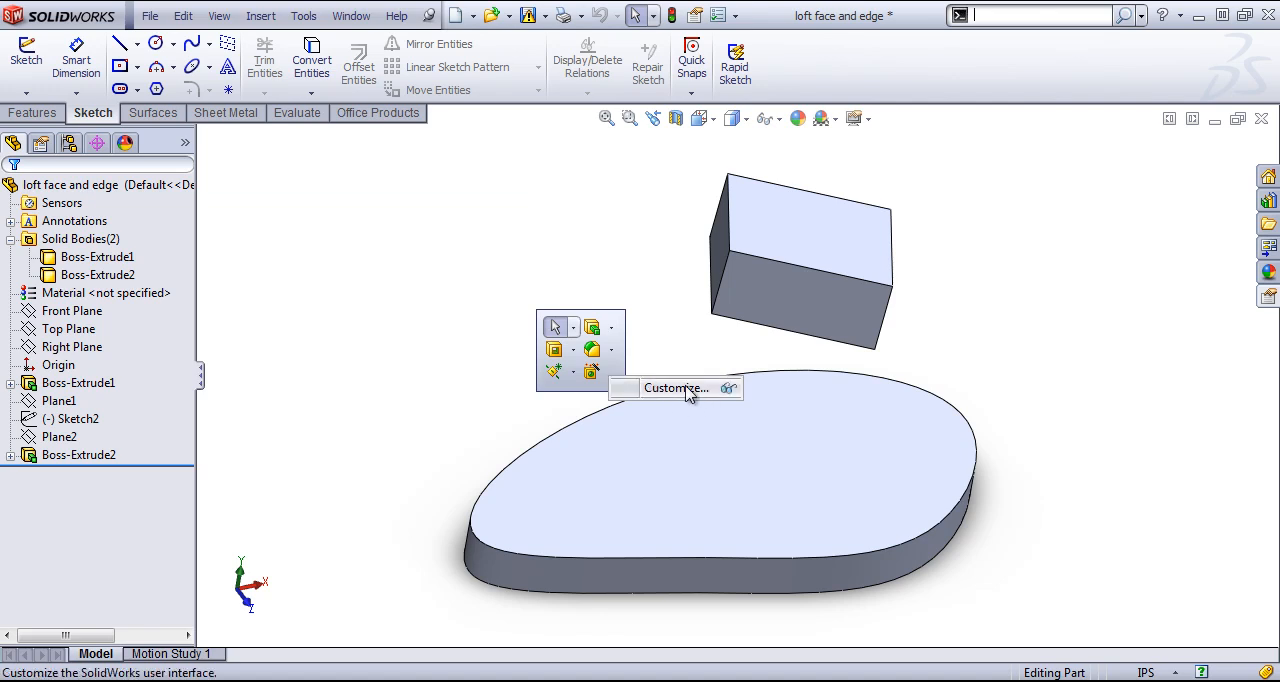
{"action": "left_click", "coordinate": [676, 388]}
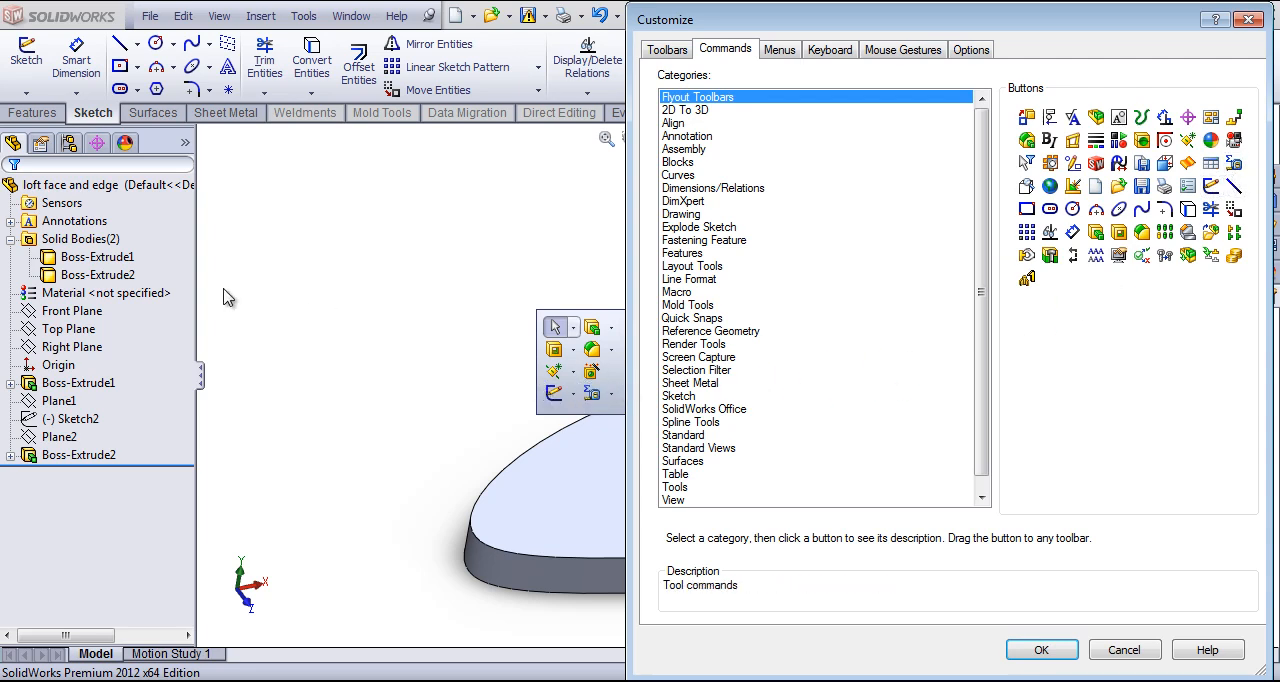
{"action": "mouse_move", "coordinate": [392, 404]}
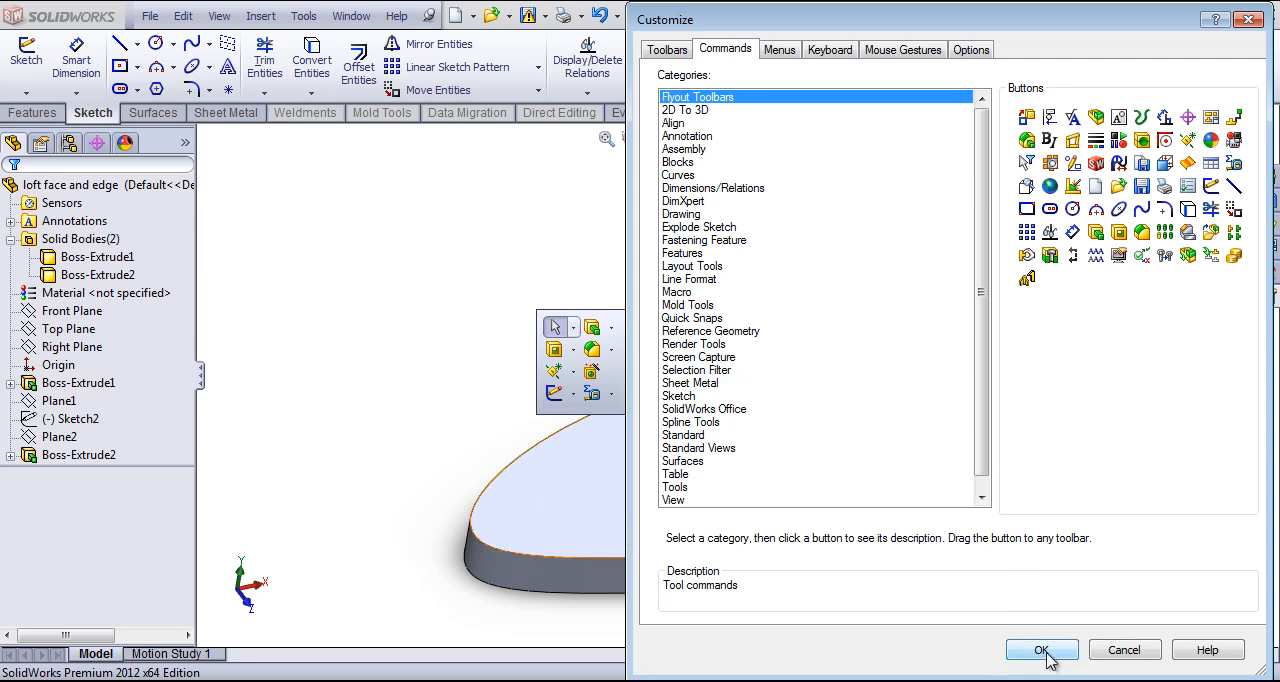
{"action": "left_click", "coordinate": [1040, 648]}
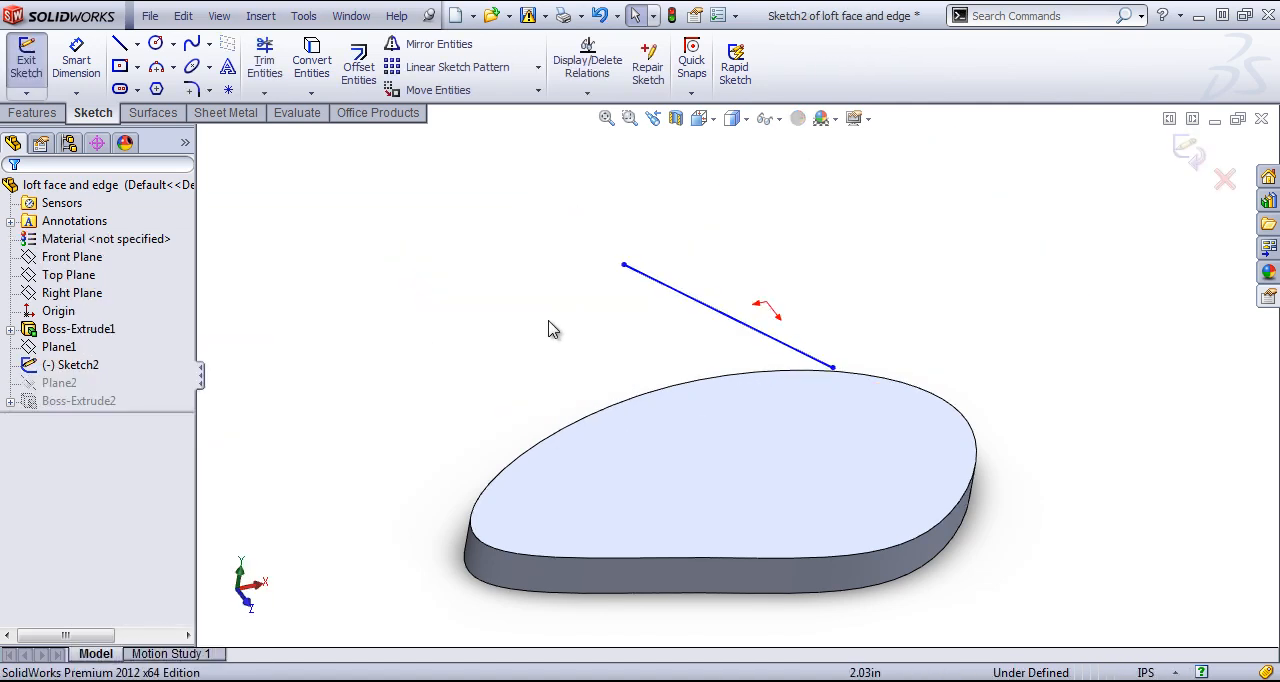
Add Extruded Cut to the sketch shortcut bar via Customize and confirm with OK.
{"action": "right_click", "coordinate": [552, 328]}
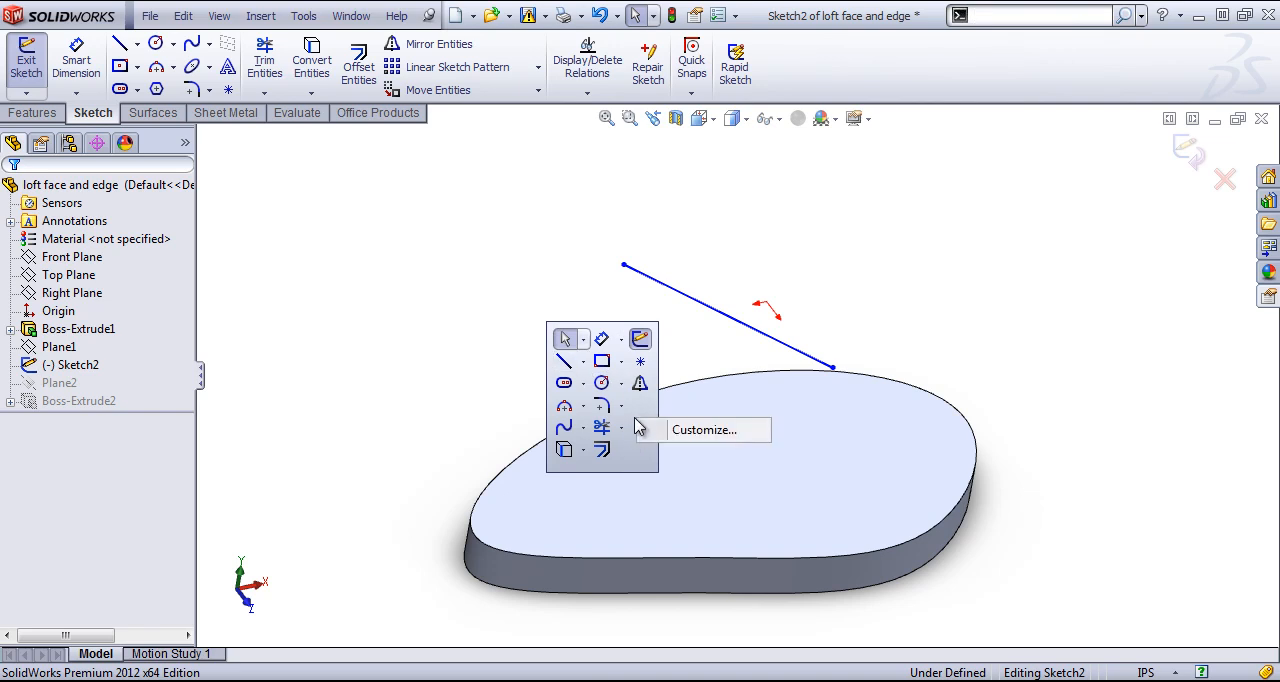
{"action": "left_click", "coordinate": [704, 430]}
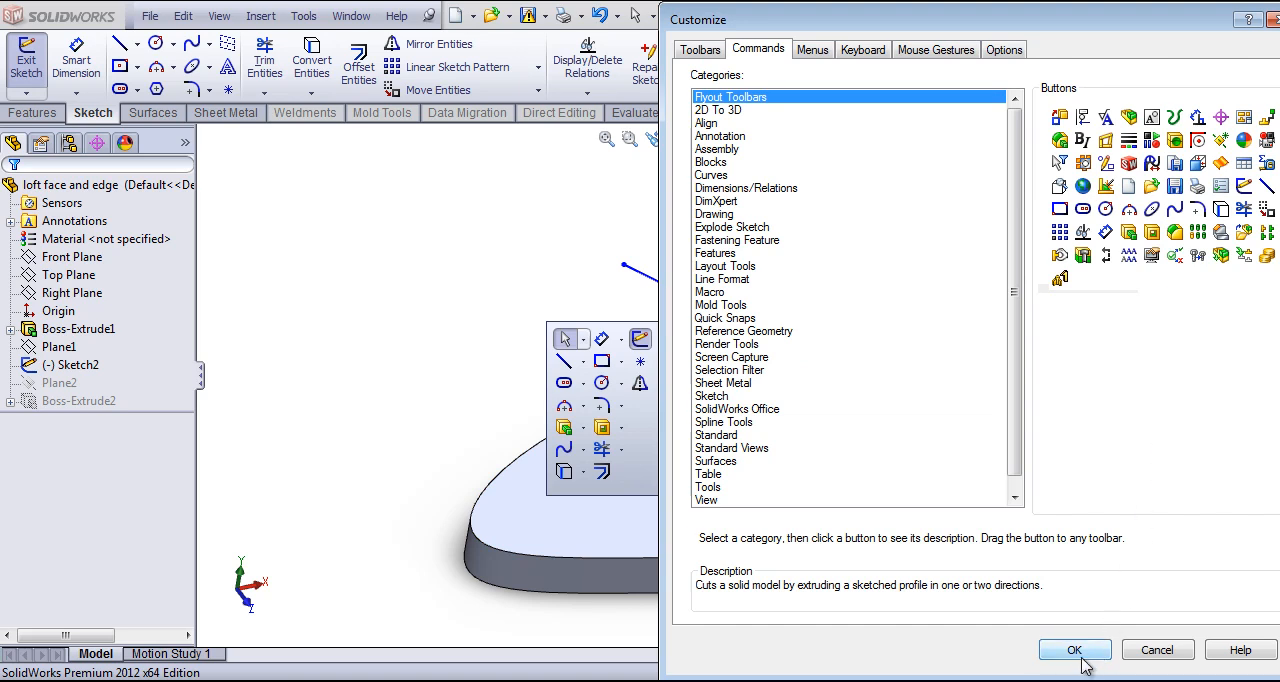
{"action": "left_click", "coordinate": [1076, 648]}
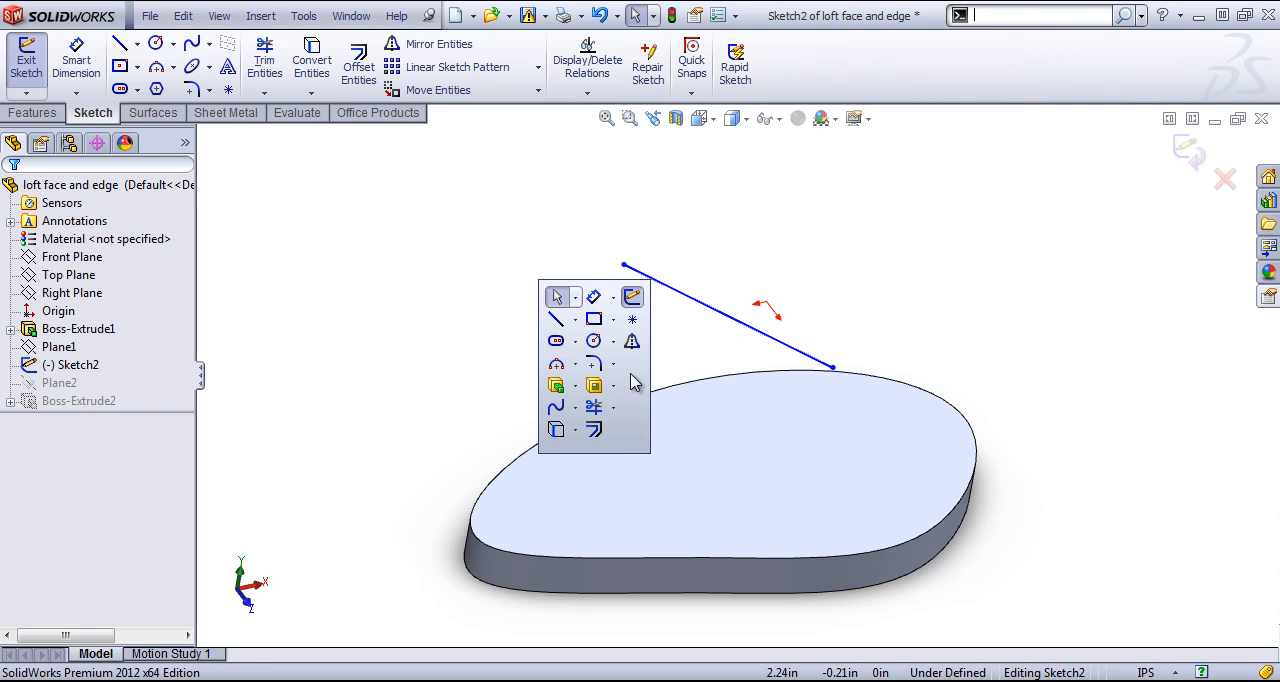
{"action": "mouse_move", "coordinate": [624, 386]}
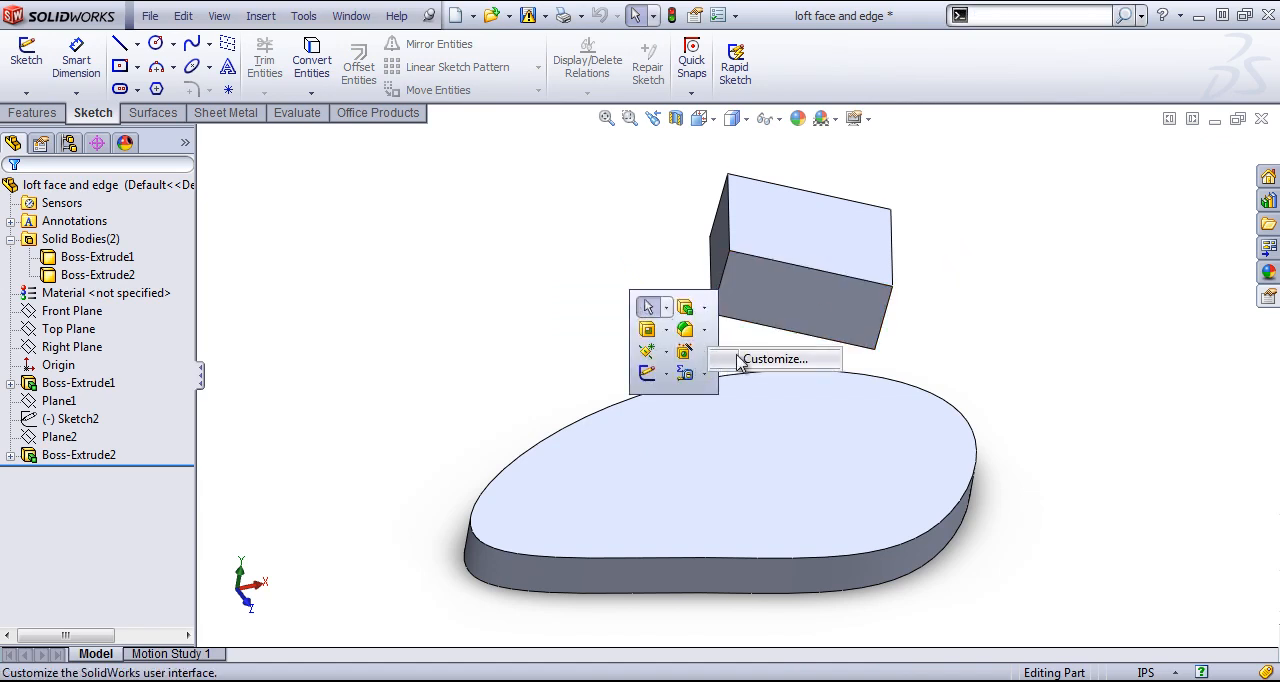
Reach the Customize dialog on the Toolbars tab from the shortcut bar.
{"action": "left_click", "coordinate": [774, 360]}
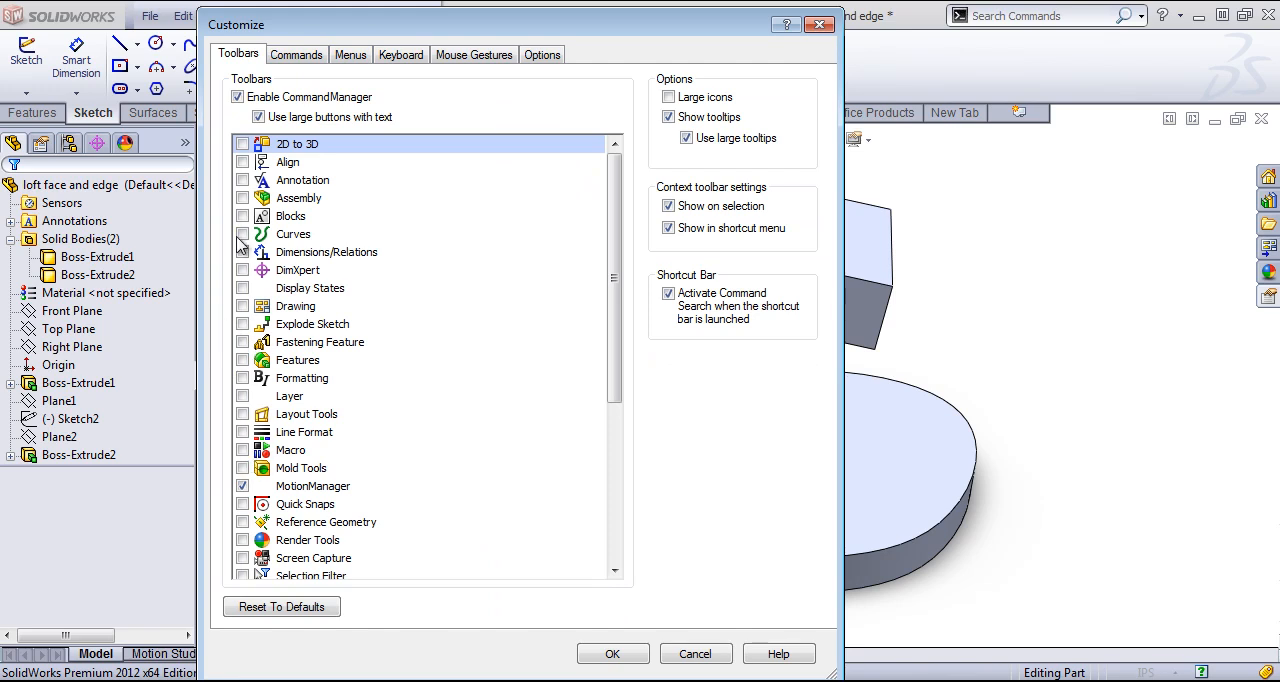
Browse the File and Edit menu command lists, then show the Keyboard shortcut assignments.
{"action": "left_click", "coordinate": [350, 54]}
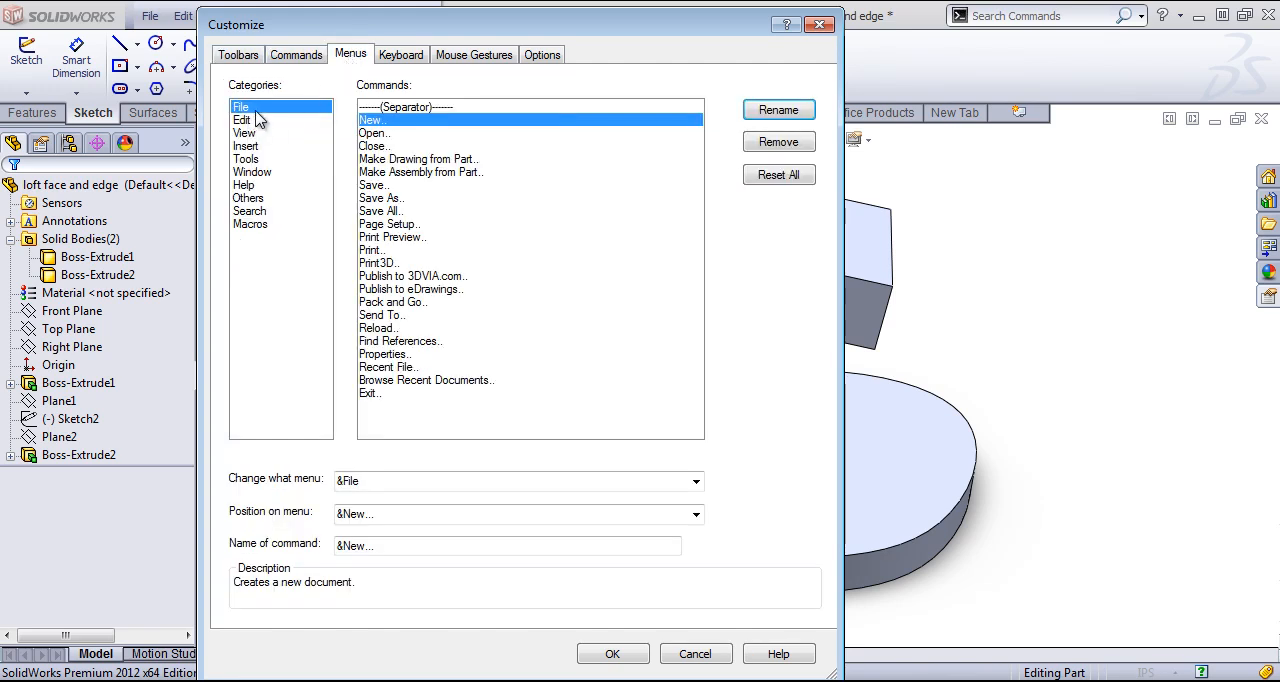
{"action": "mouse_move", "coordinate": [420, 318]}
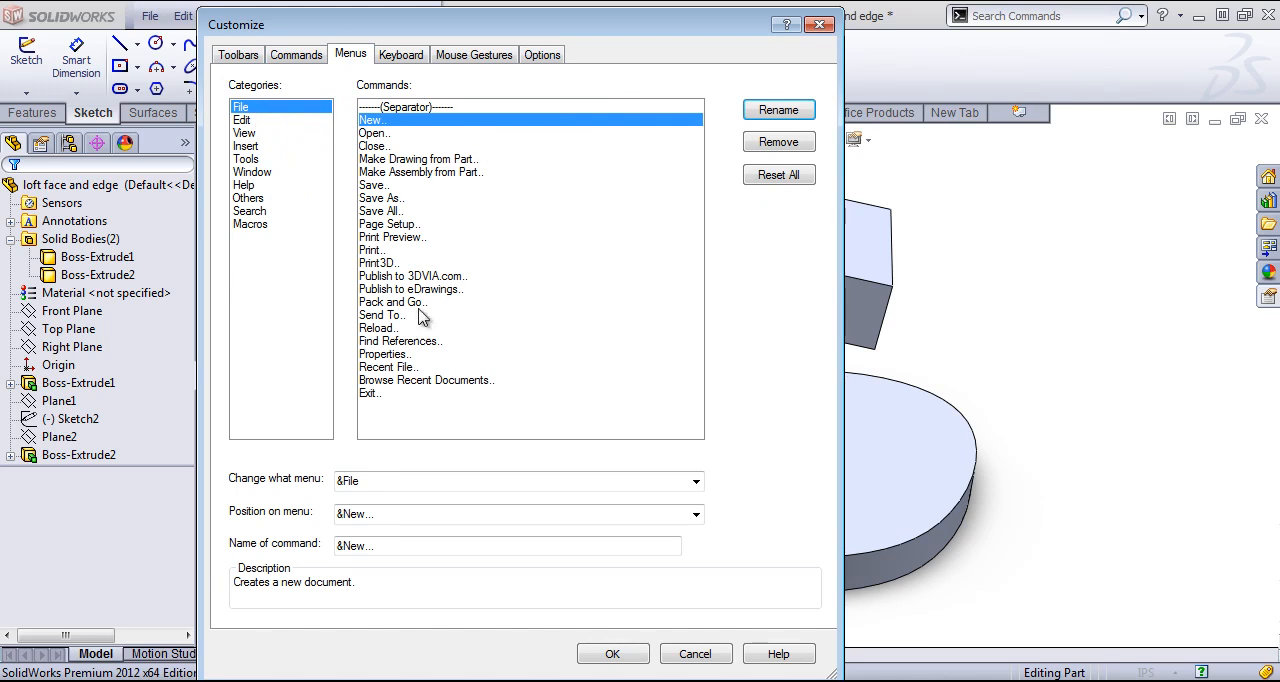
{"action": "mouse_move", "coordinate": [244, 120]}
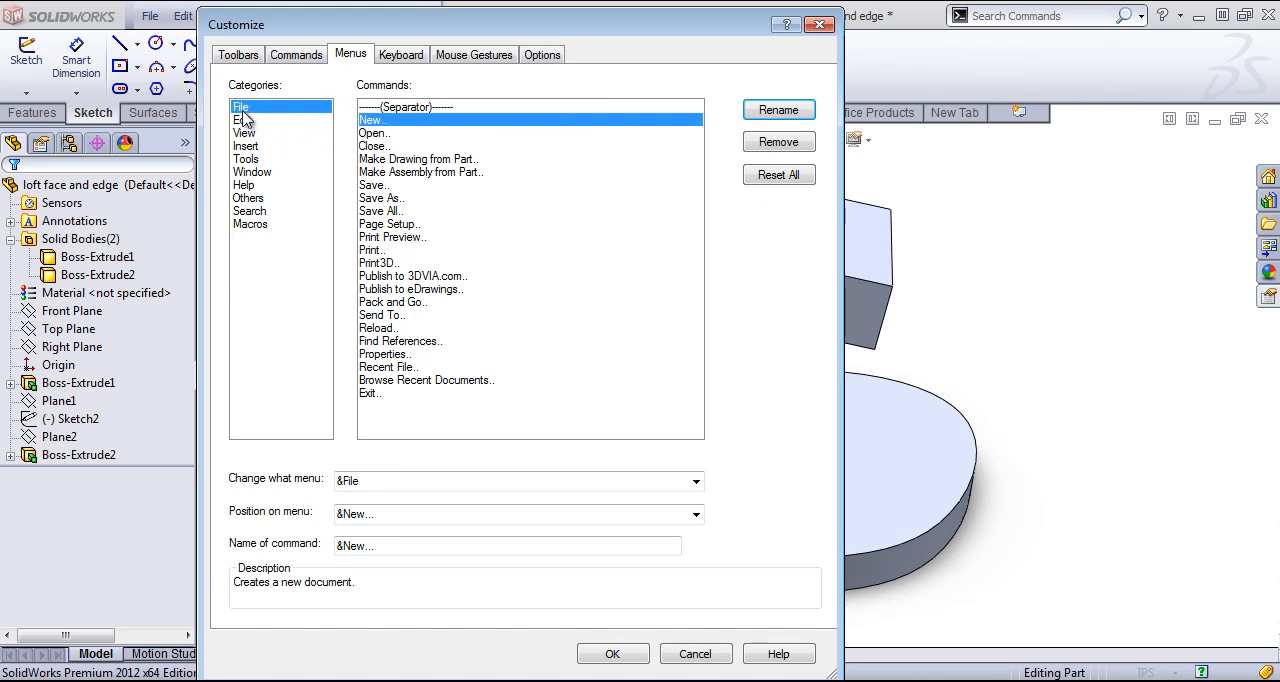
{"action": "left_click", "coordinate": [240, 120]}
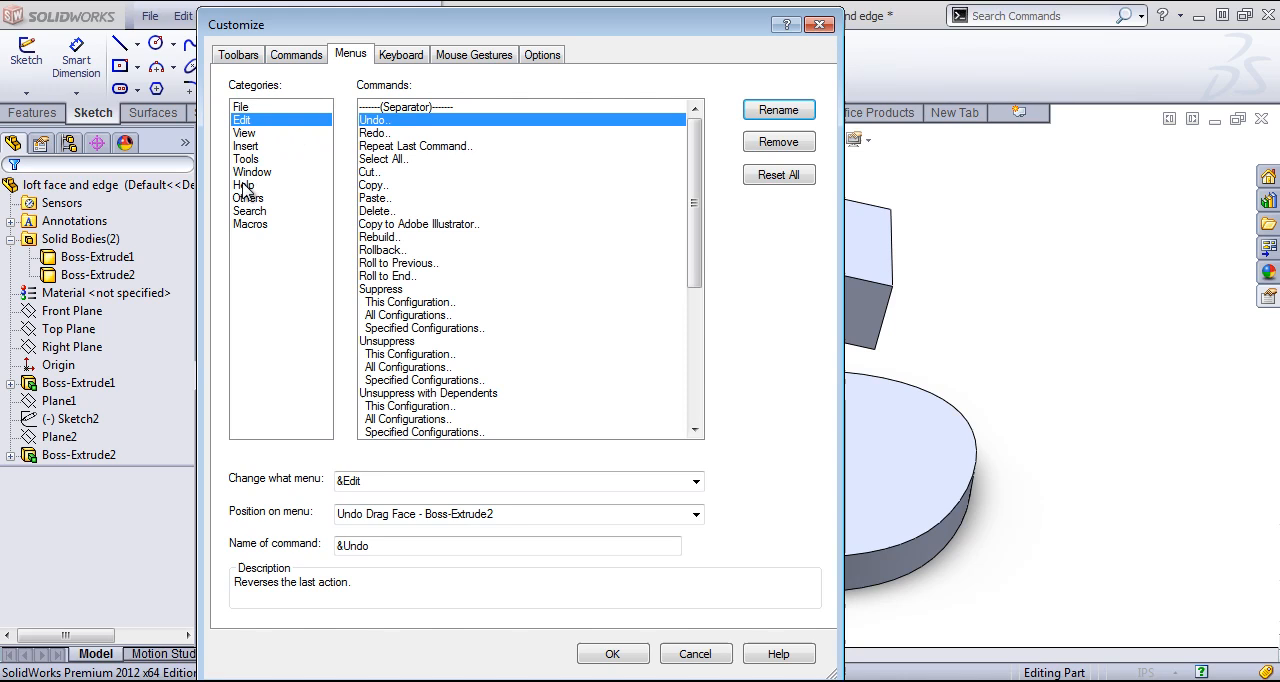
{"action": "mouse_move", "coordinate": [396, 58]}
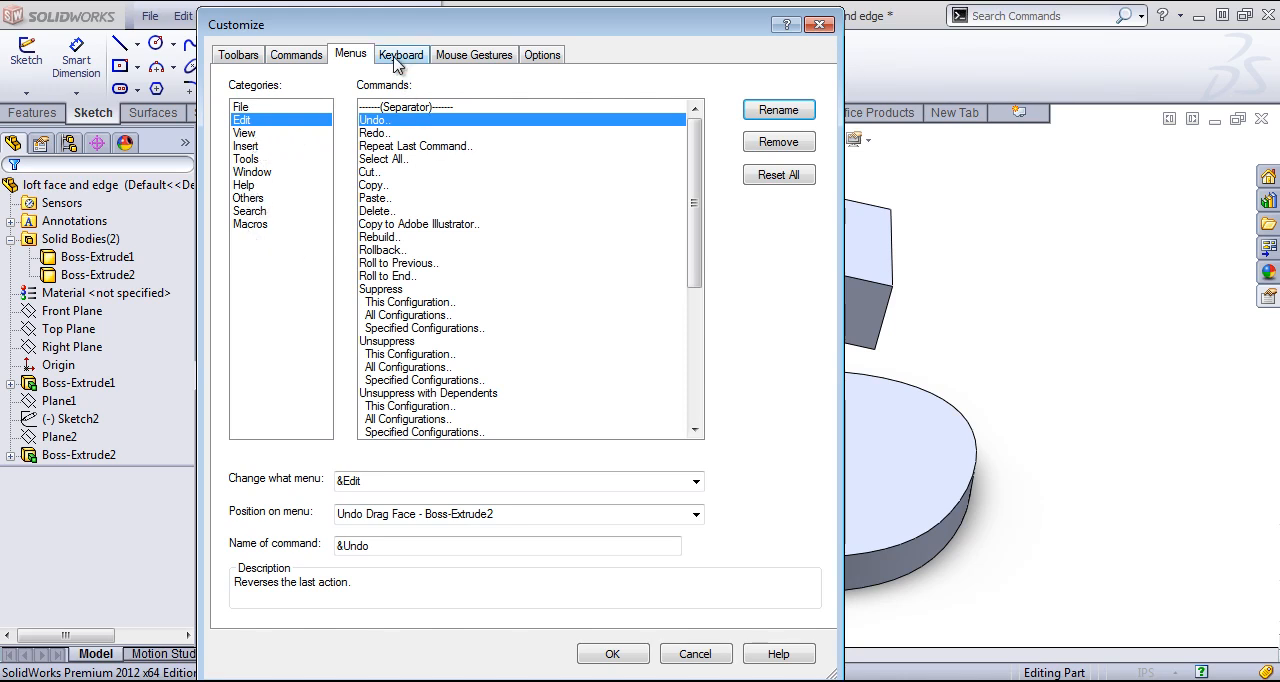
{"action": "left_click", "coordinate": [400, 54]}
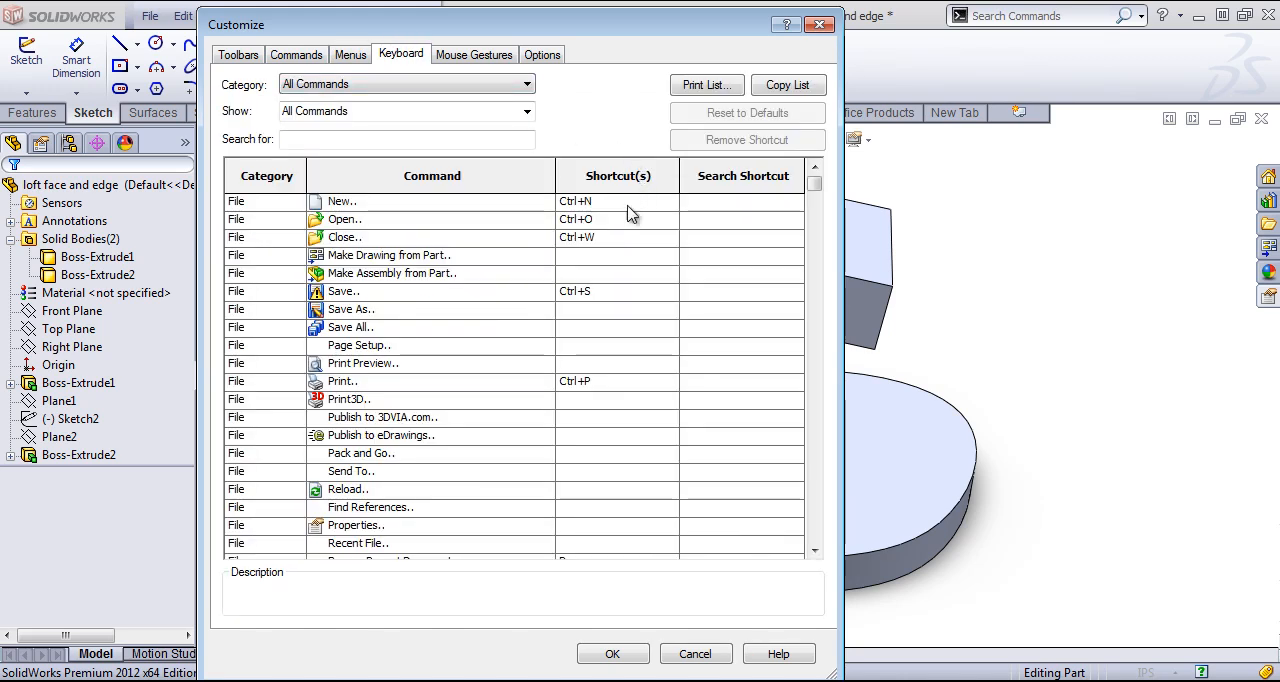
{"action": "mouse_move", "coordinate": [834, 176]}
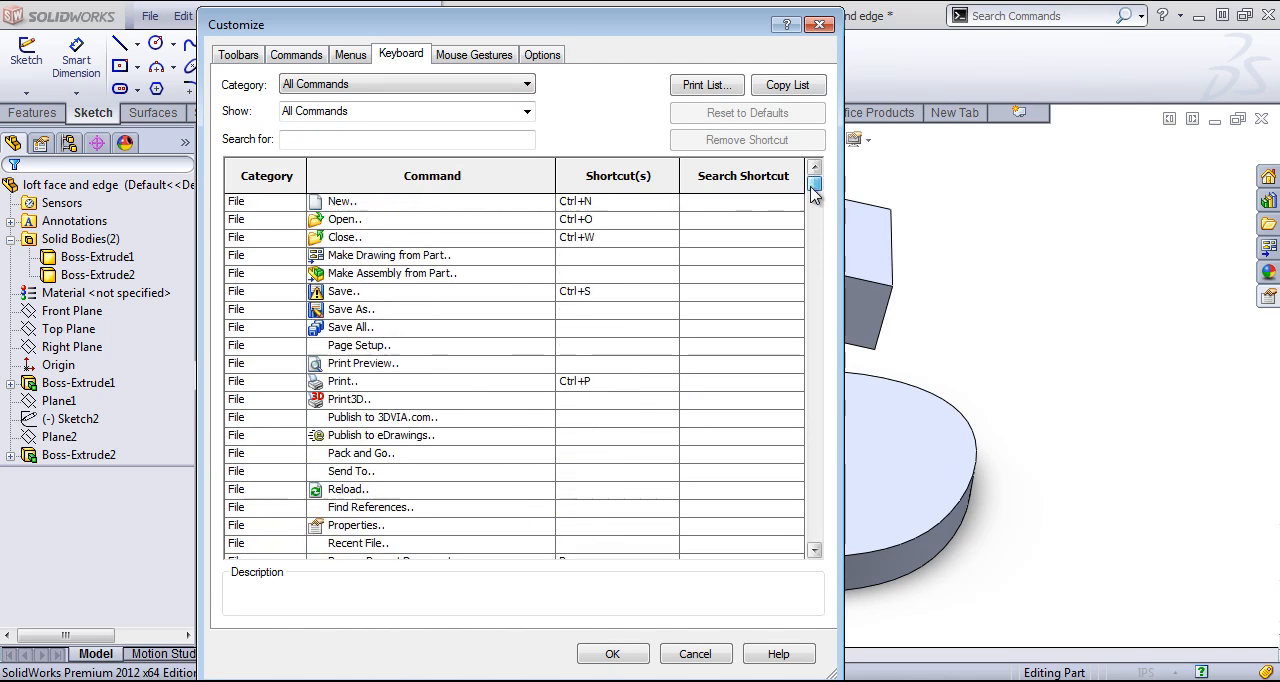
Assign Ctrl+D as the keyboard shortcut for Insert > Boss/Base > Extrude.
{"action": "scroll", "scroll_direction": "down", "scroll_amount": 3}
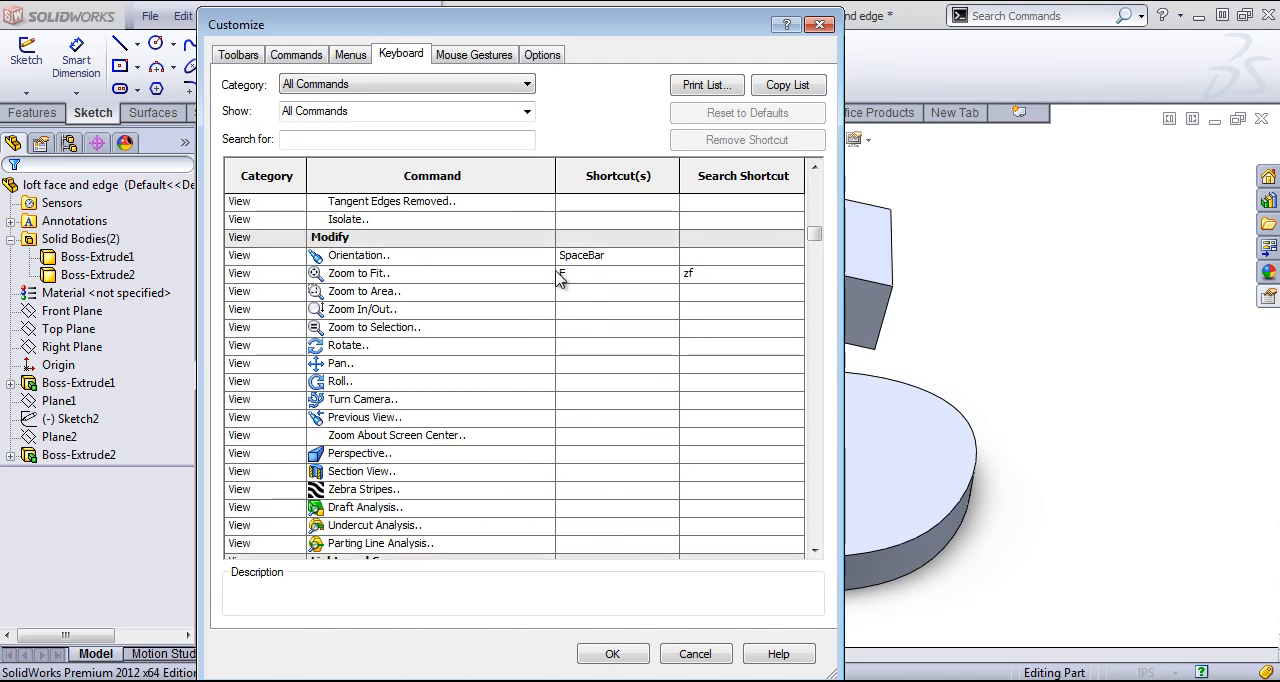
{"action": "type", "text": "F"}
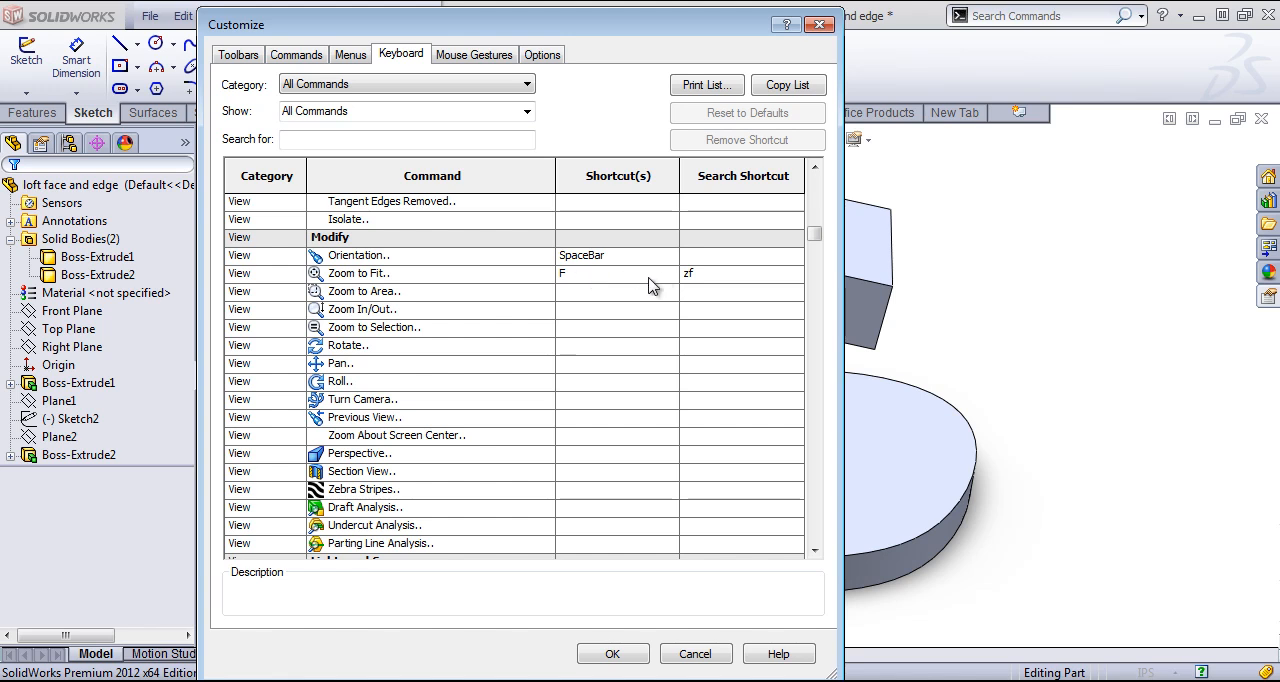
{"action": "mouse_move", "coordinate": [532, 292]}
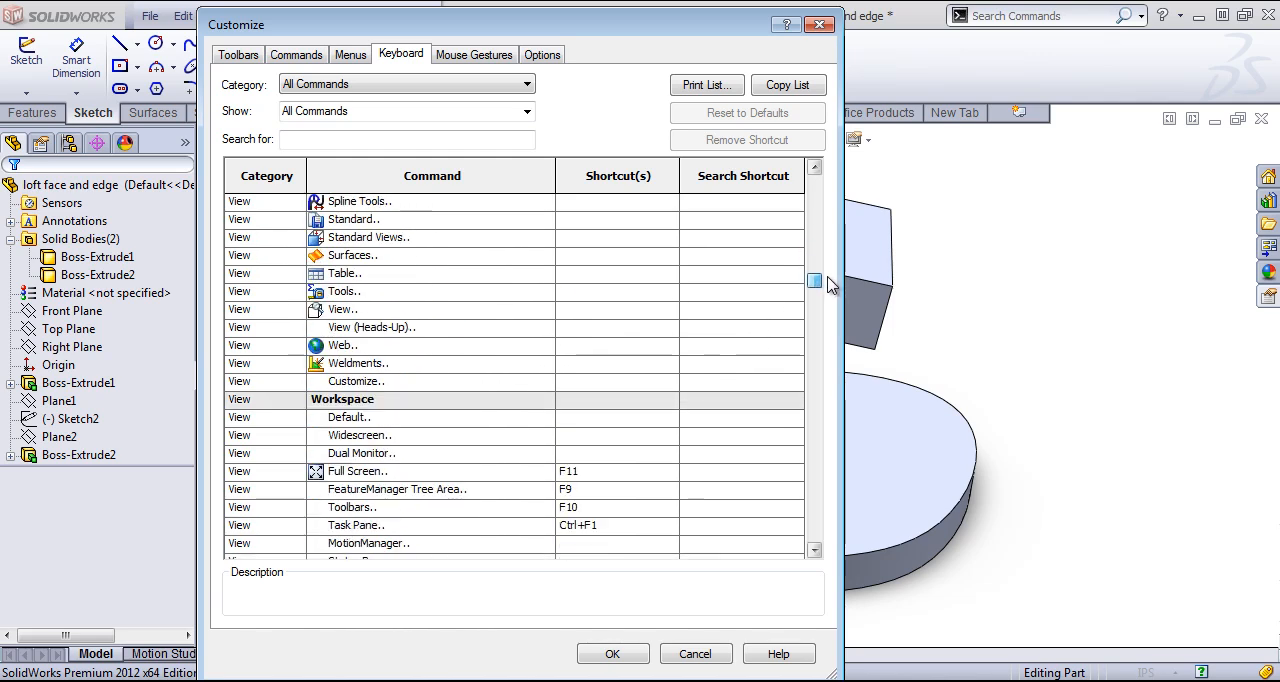
{"action": "scroll", "scroll_direction": "down", "scroll_amount": 3}
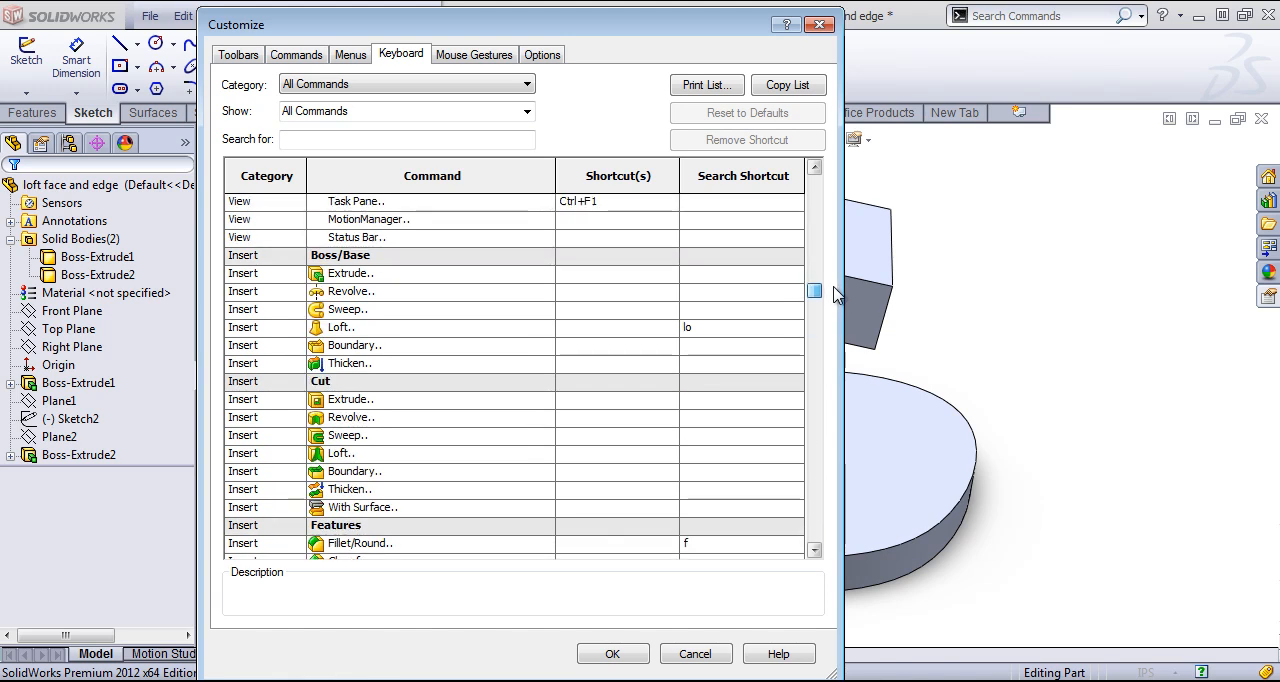
{"action": "mouse_move", "coordinate": [608, 278]}
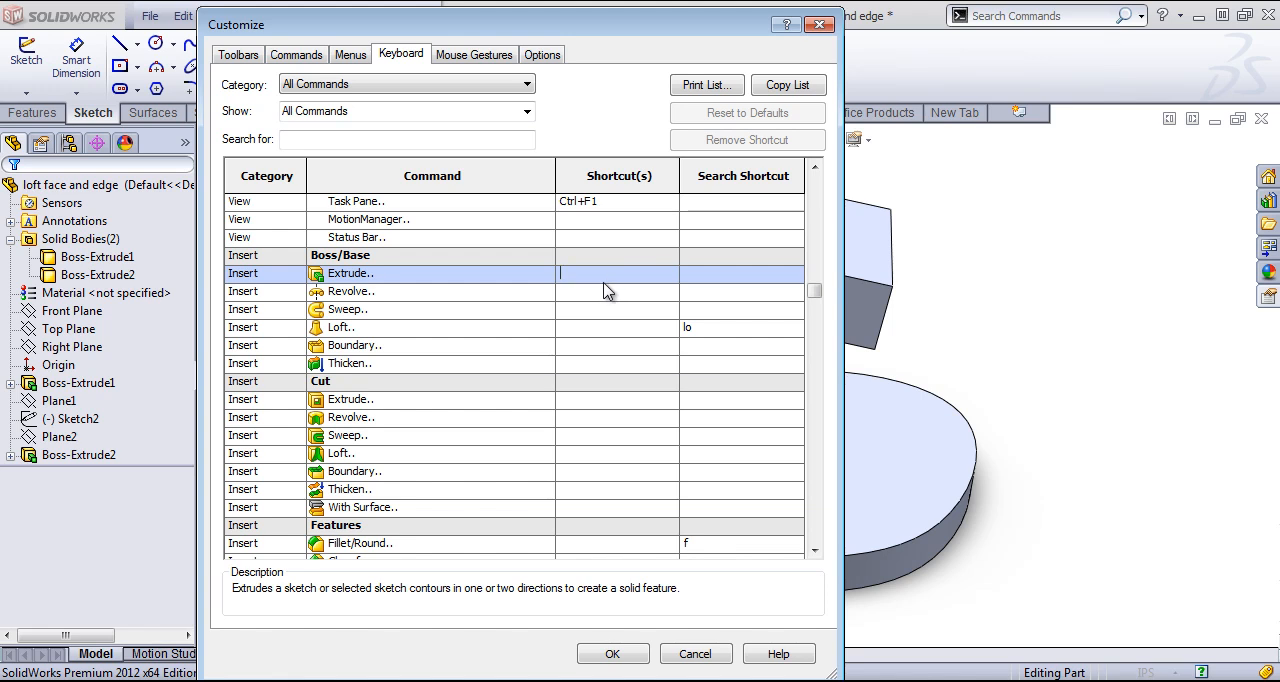
{"action": "type", "text": "Ctrl+D"}
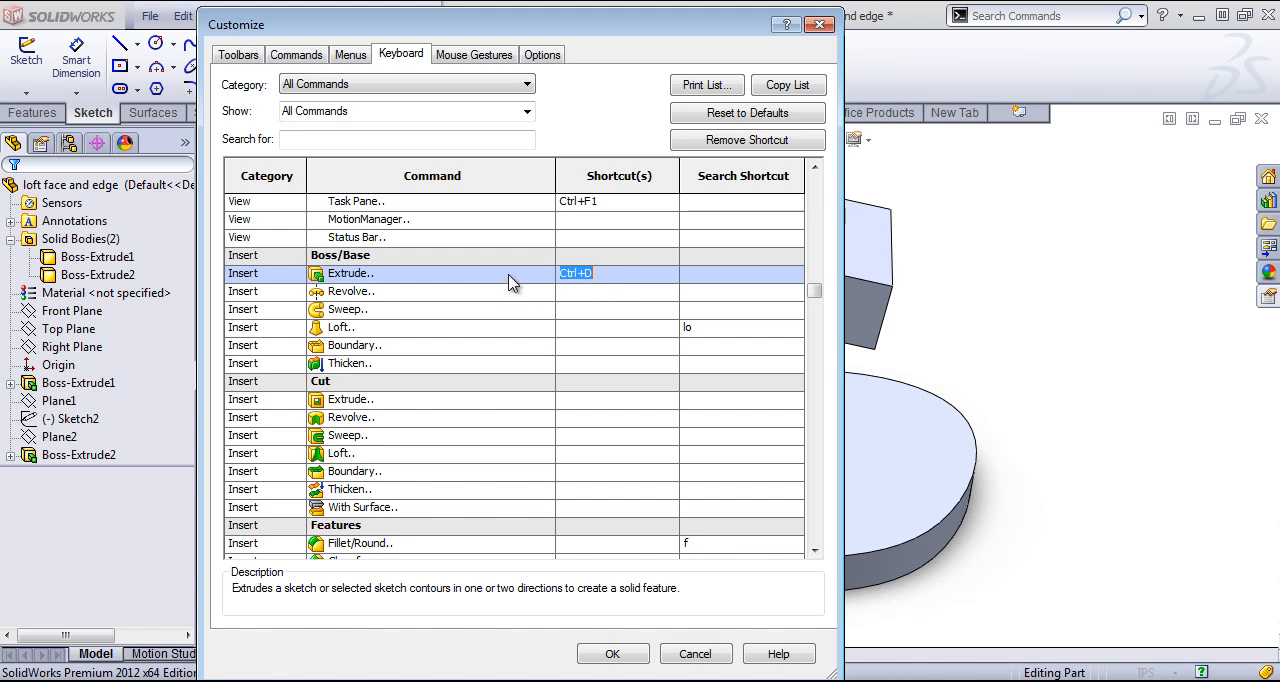
{"action": "type", "text": "Shift+F"}
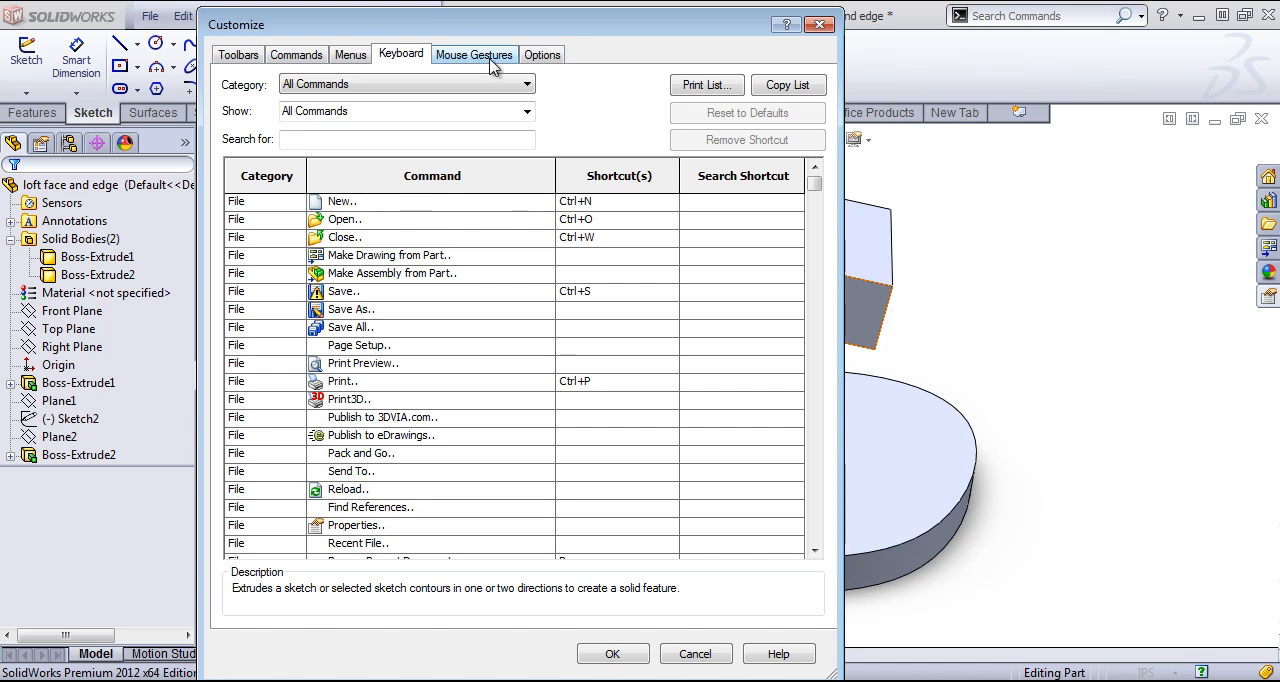
Set mouse gestures to 8 directions and scroll the command list toward the surface commands.
{"action": "left_click", "coordinate": [472, 56]}
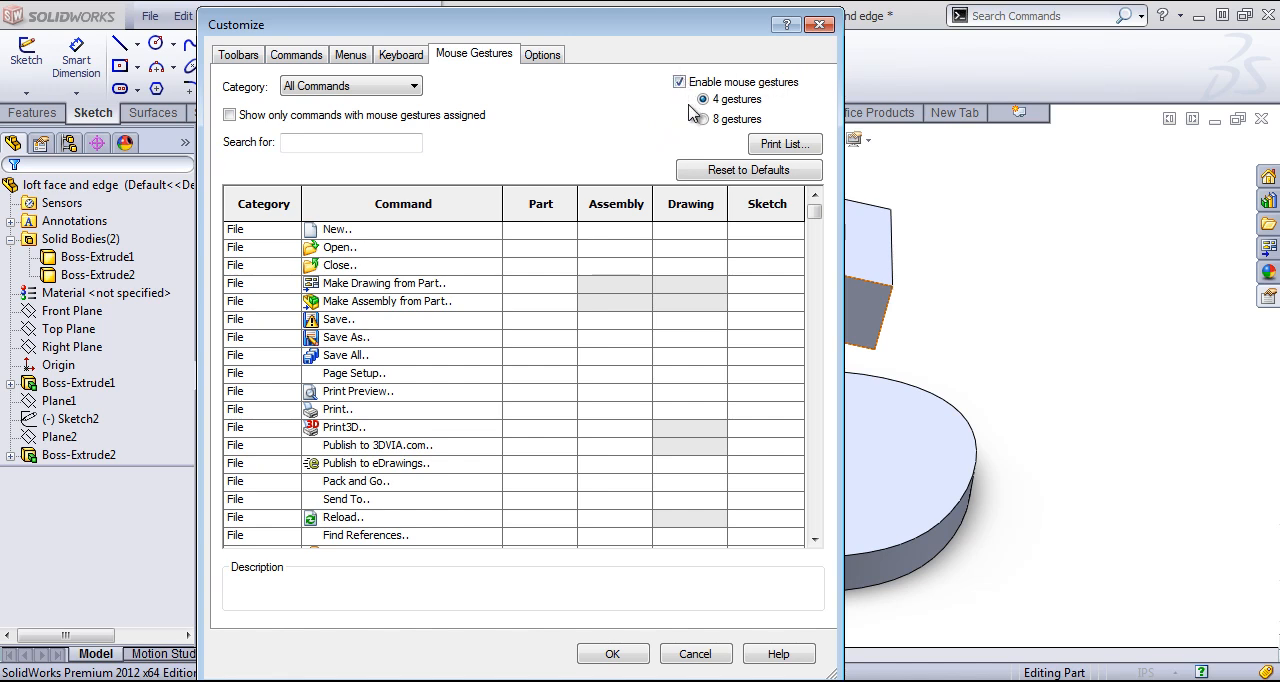
{"action": "left_click", "coordinate": [700, 120]}
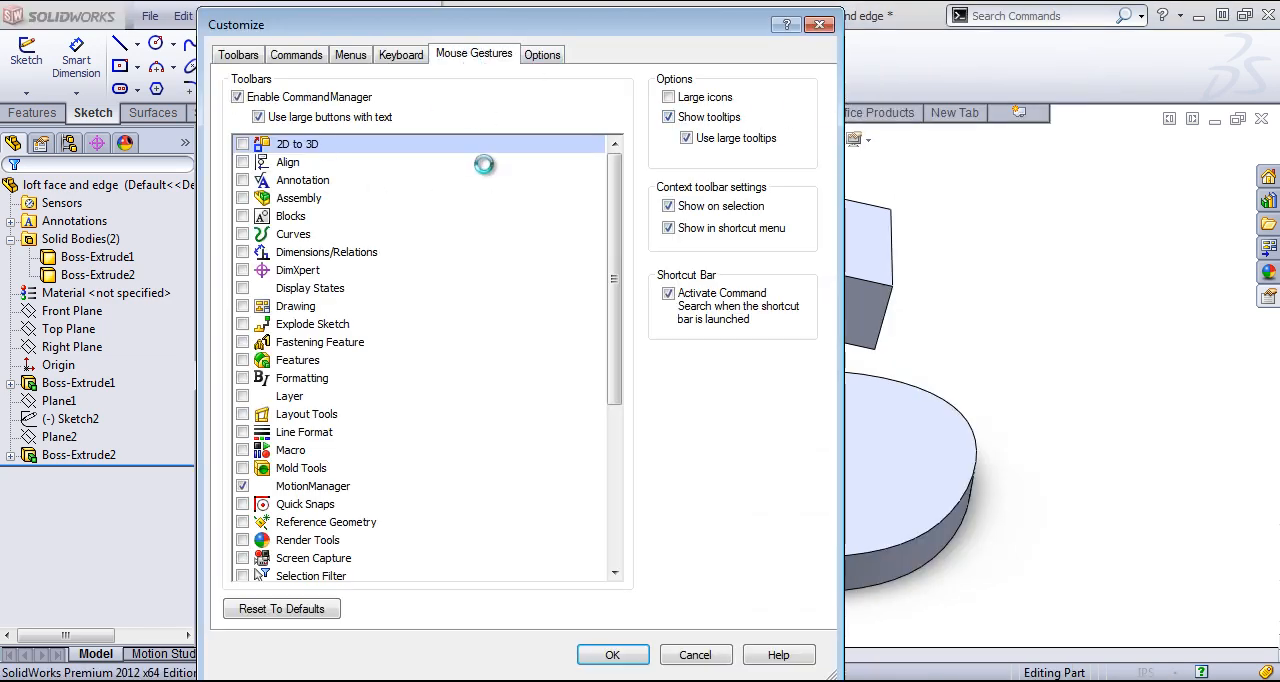
{"action": "left_click", "coordinate": [474, 54]}
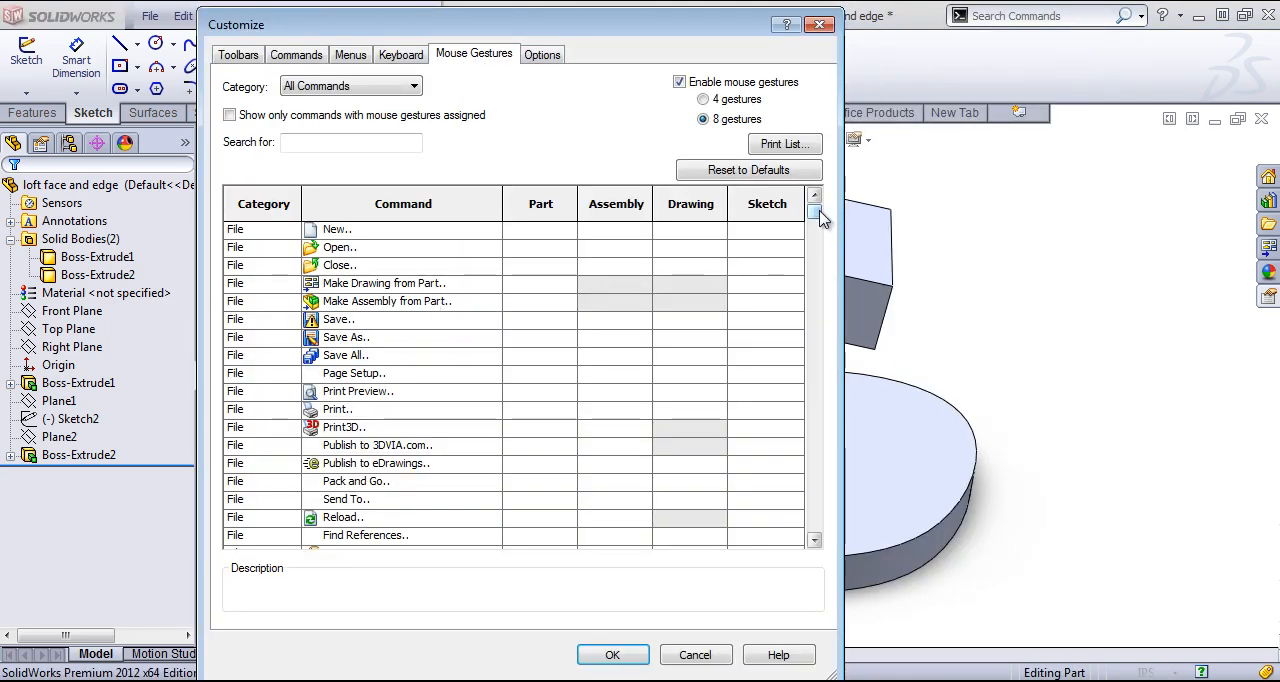
{"action": "scroll", "scroll_direction": "down", "scroll_amount": 3}
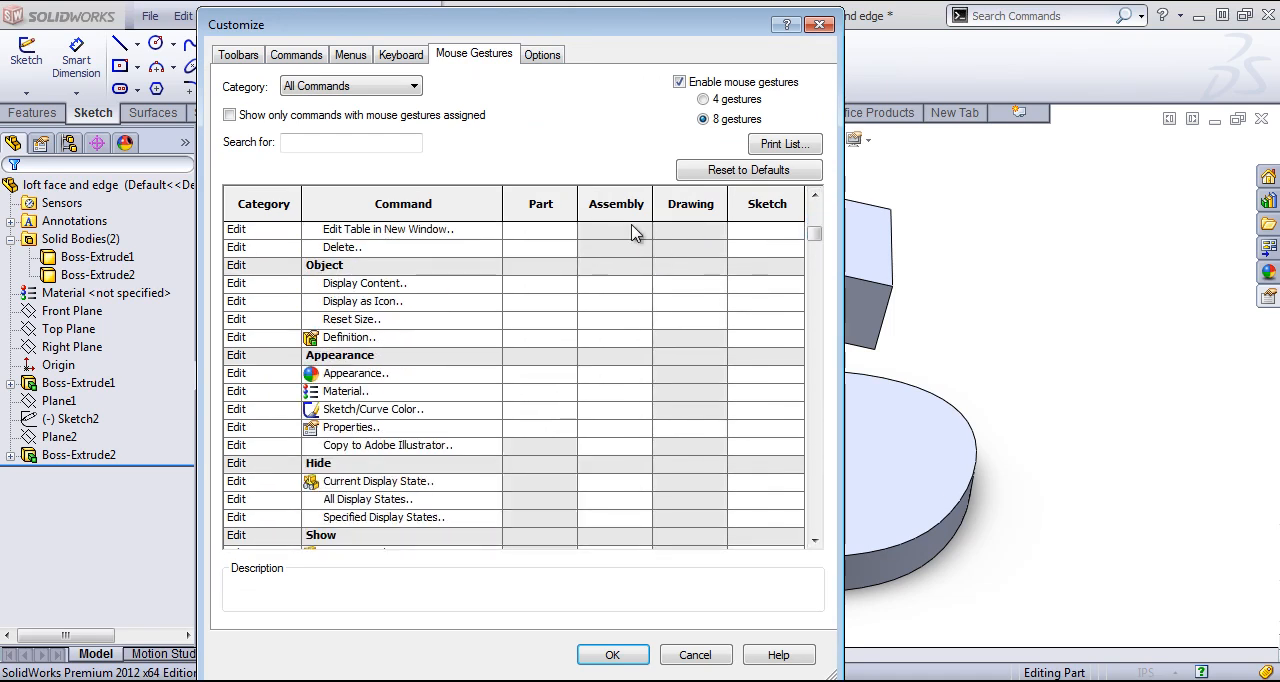
{"action": "mouse_move", "coordinate": [702, 242]}
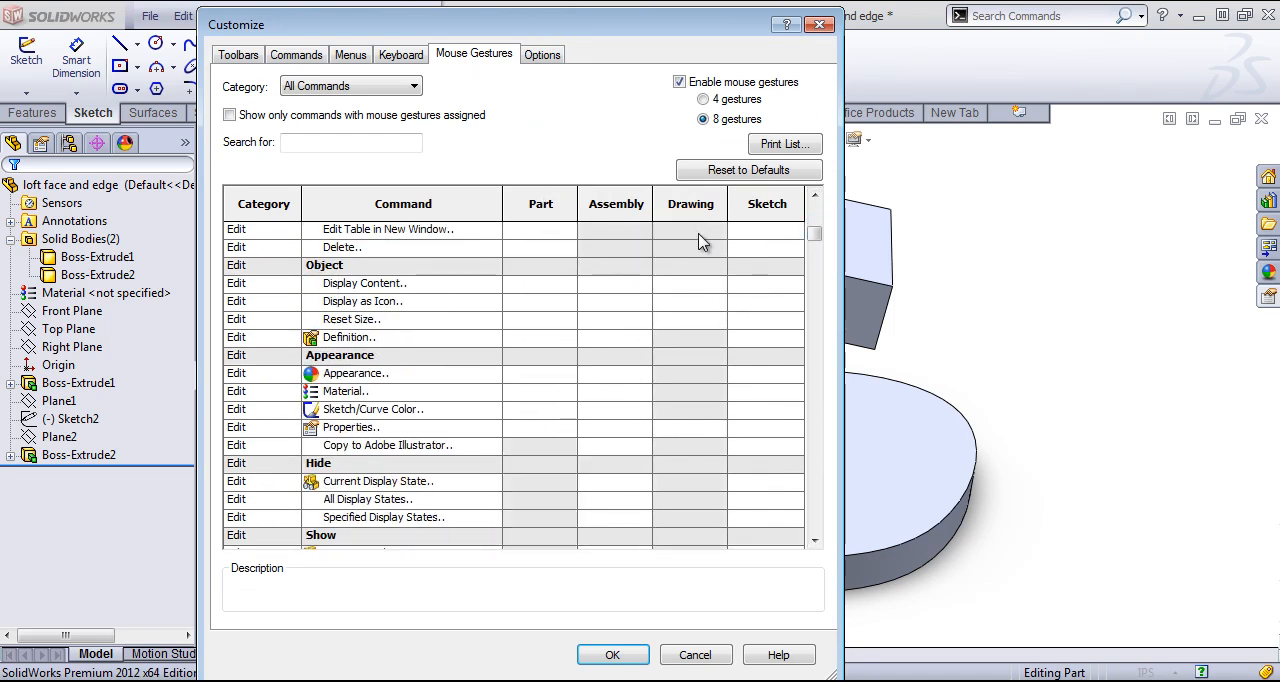
{"action": "mouse_move", "coordinate": [636, 244]}
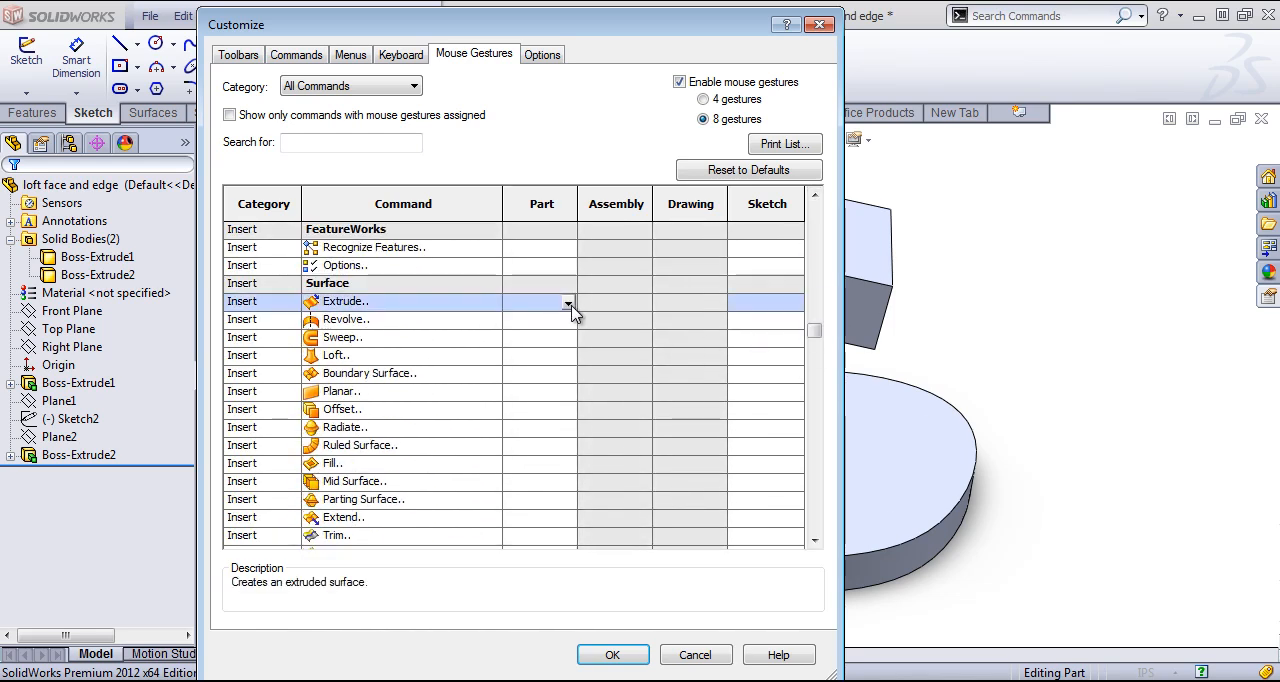
Pick part gesture directions for surface Extrude and Sweep, then confirm with OK.
{"action": "left_click", "coordinate": [568, 320]}
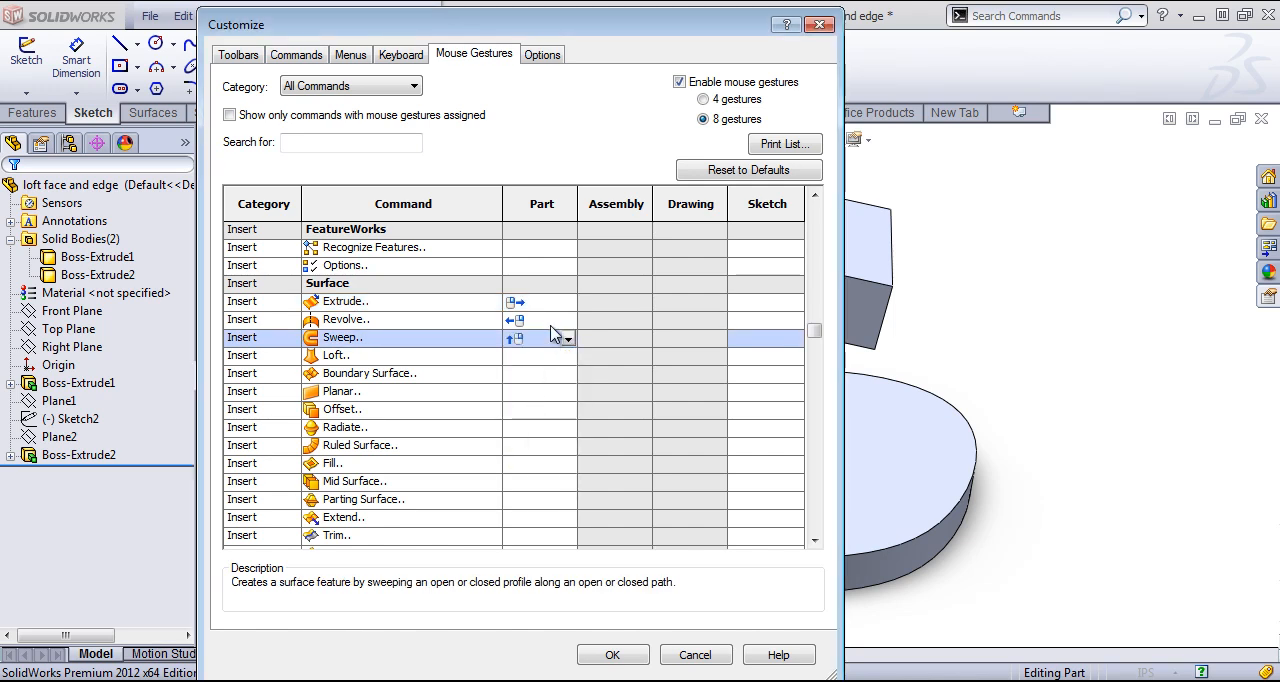
{"action": "mouse_move", "coordinate": [528, 310]}
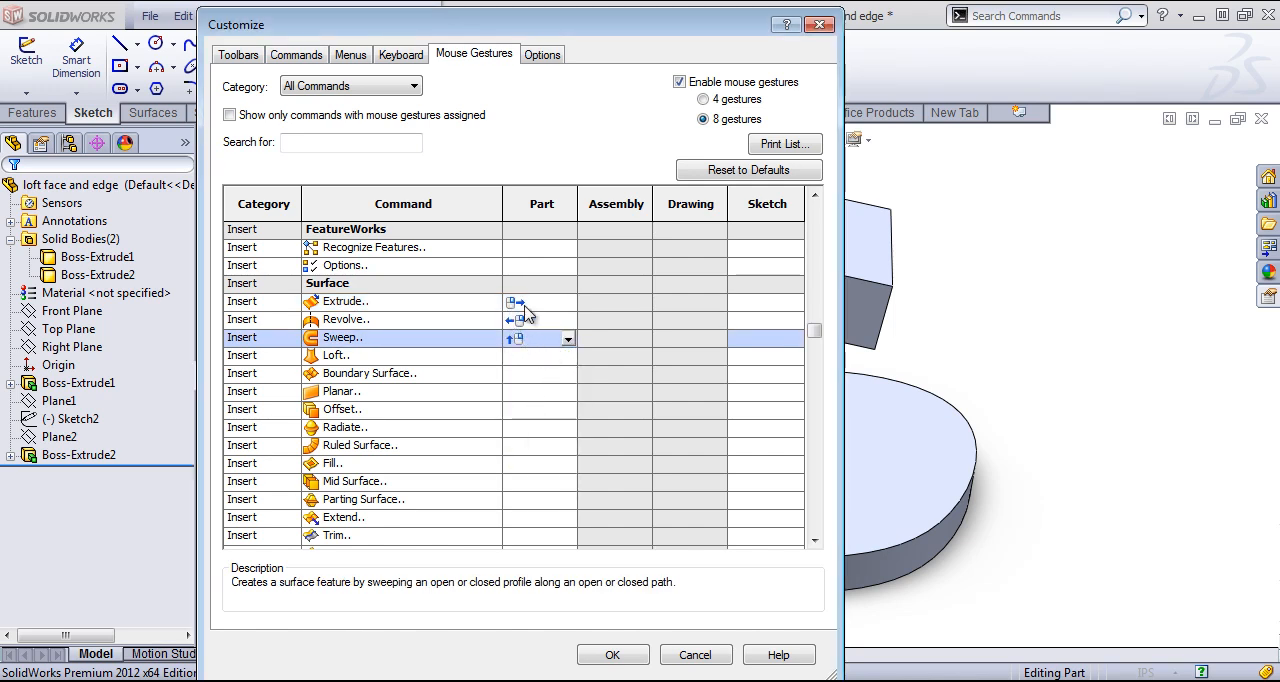
{"action": "left_click", "coordinate": [566, 356]}
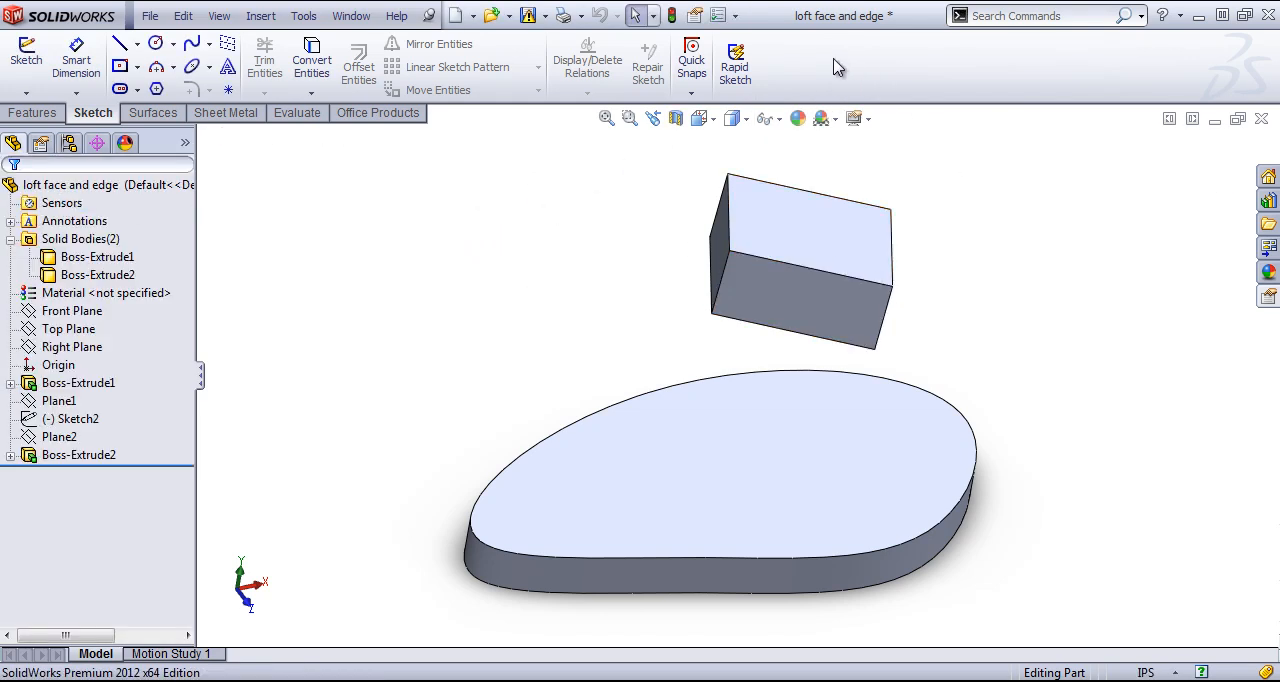
Drag a second Swept Flange from the Sheet Metal commands onto the Sheet Metal tab and confirm.
{"action": "left_click", "coordinate": [228, 112]}
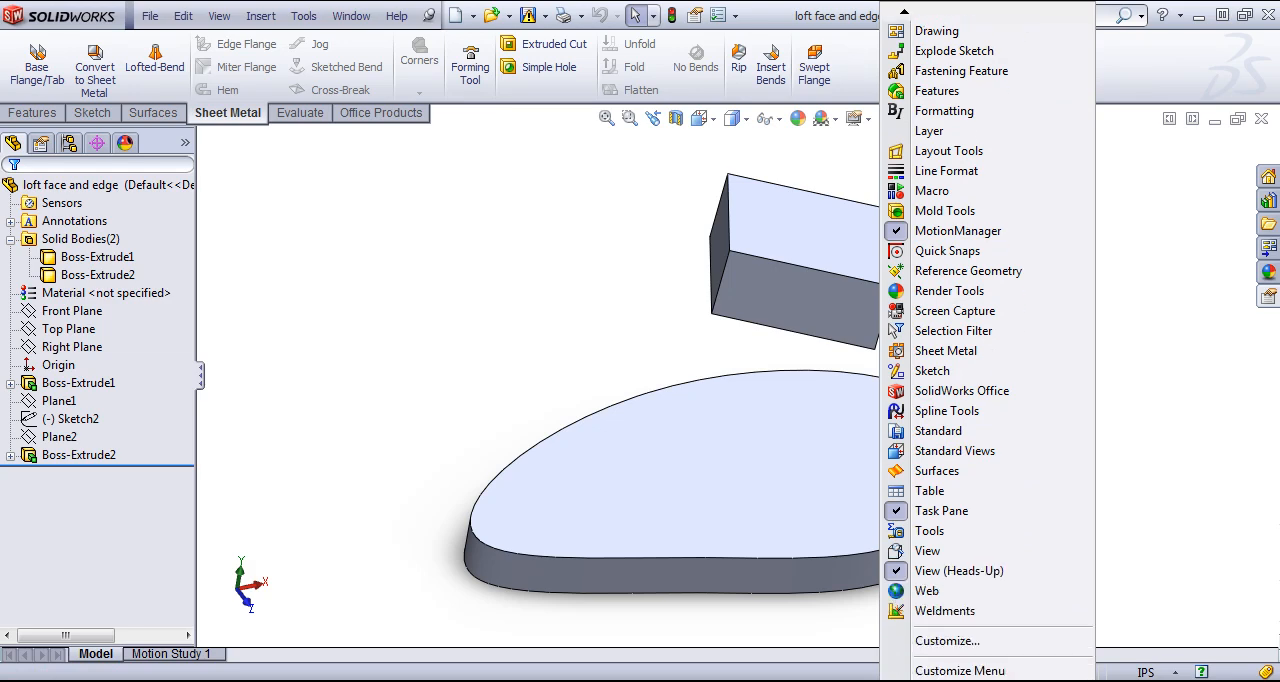
{"action": "left_click", "coordinate": [948, 640]}
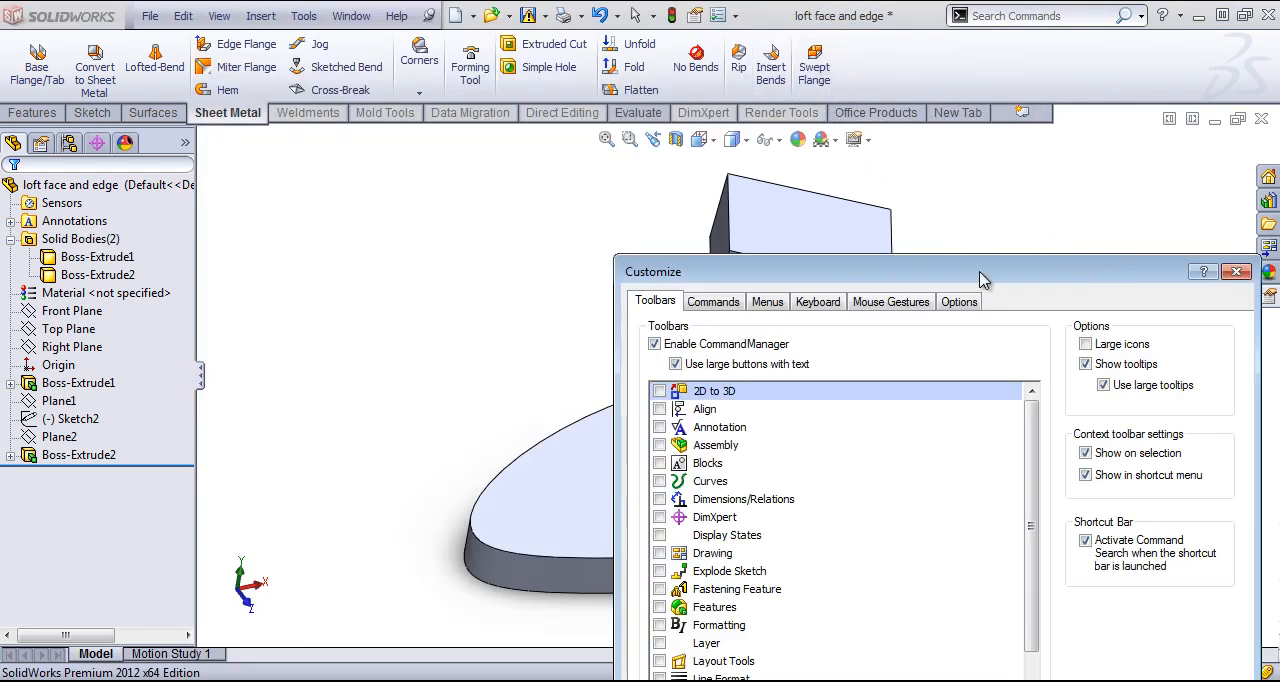
{"action": "left_click", "coordinate": [712, 300]}
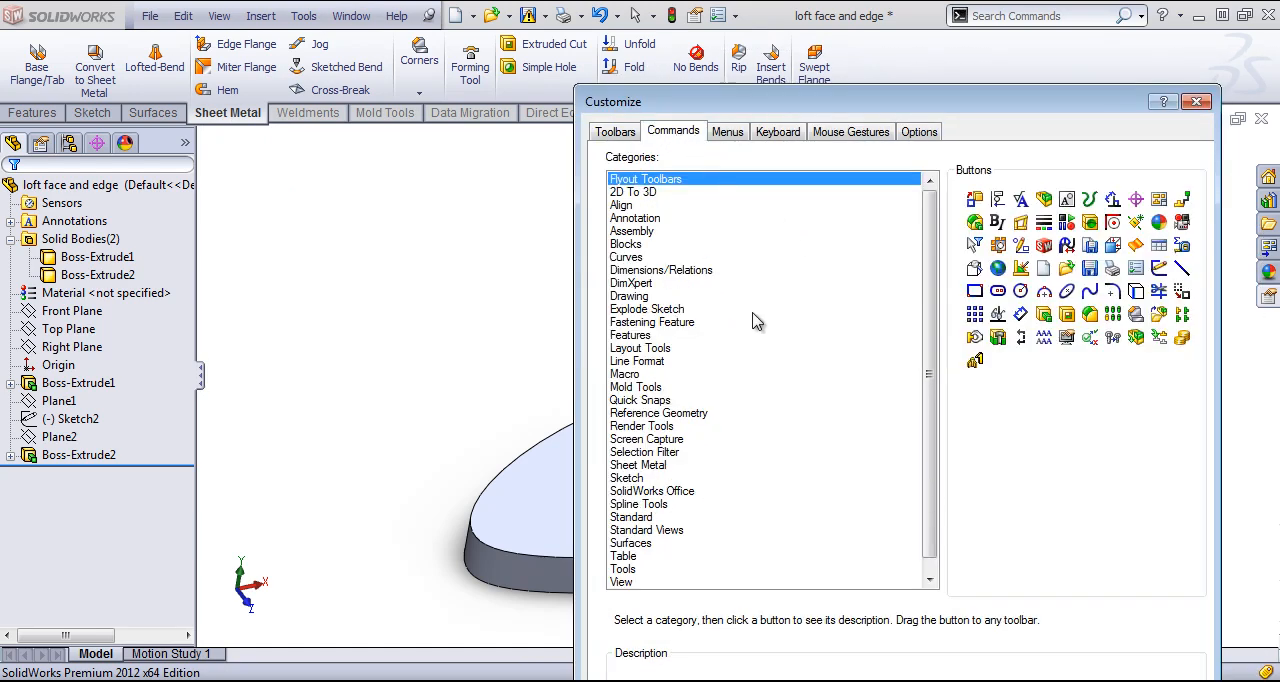
{"action": "left_click", "coordinate": [638, 464]}
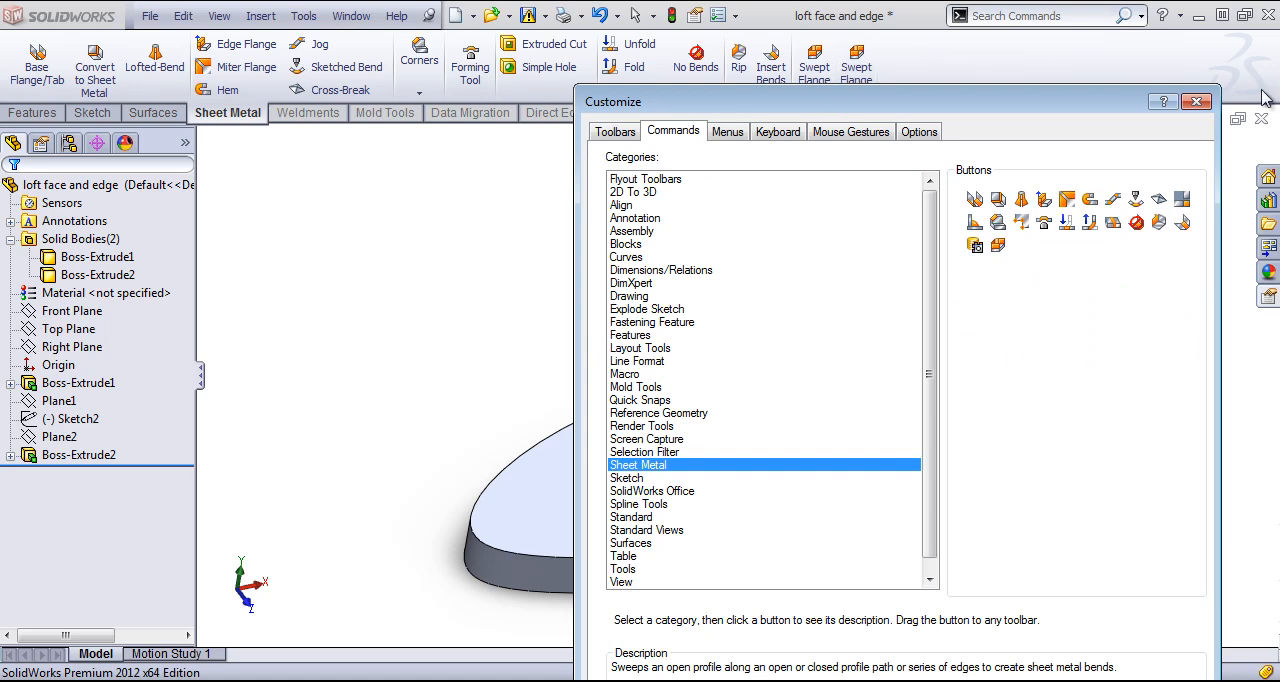
{"action": "left_click", "coordinate": [1196, 100]}
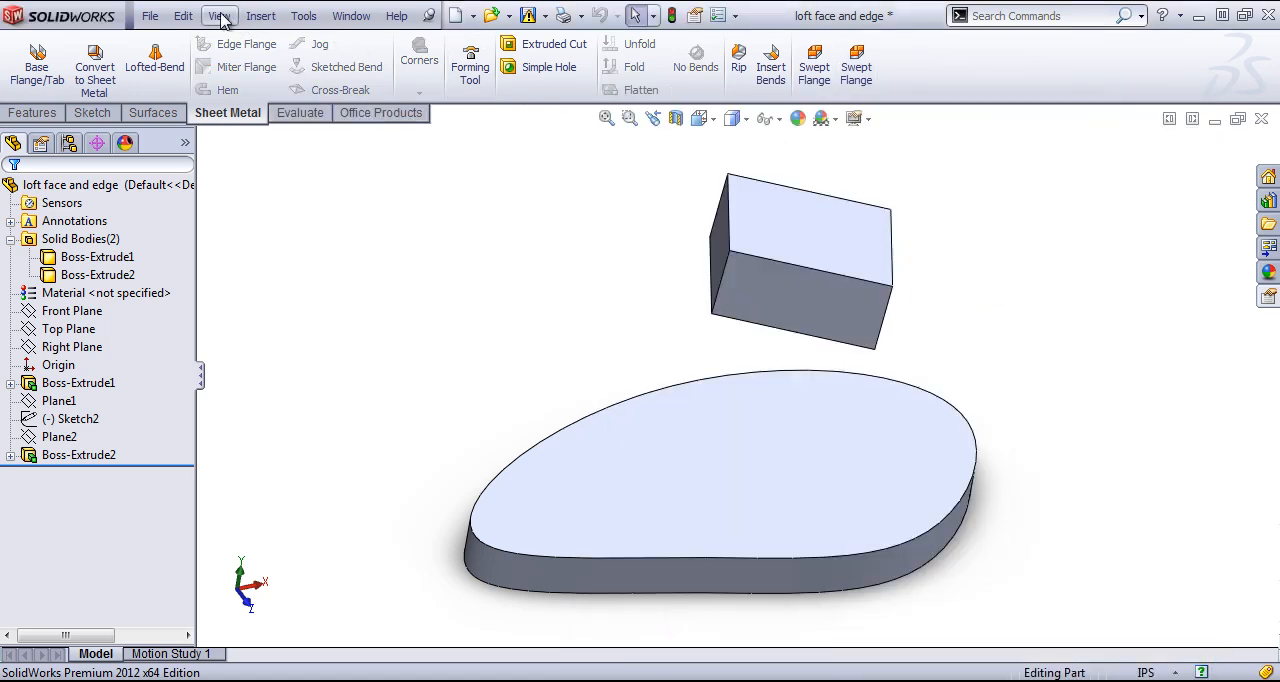
Reopen Customize via View > Toolbars on the Commands categories and reposition the dialog.
{"action": "left_click", "coordinate": [218, 16]}
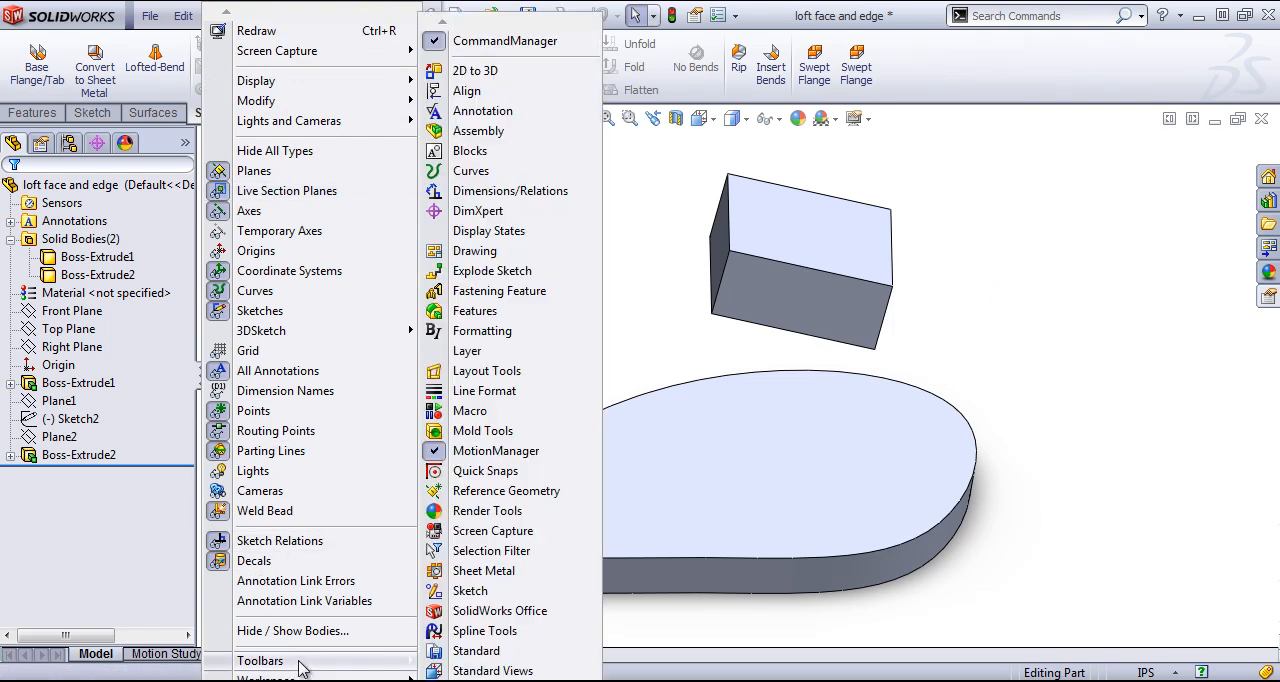
{"action": "mouse_move", "coordinate": [486, 372]}
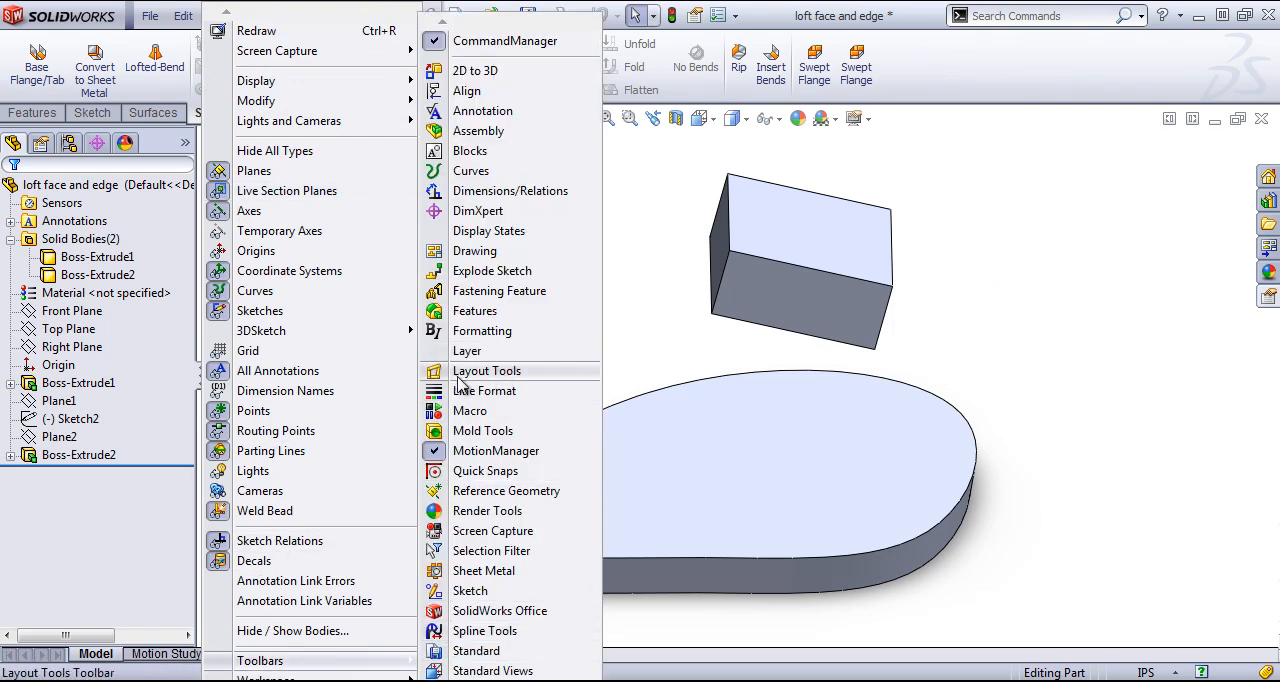
{"action": "mouse_move", "coordinate": [484, 380]}
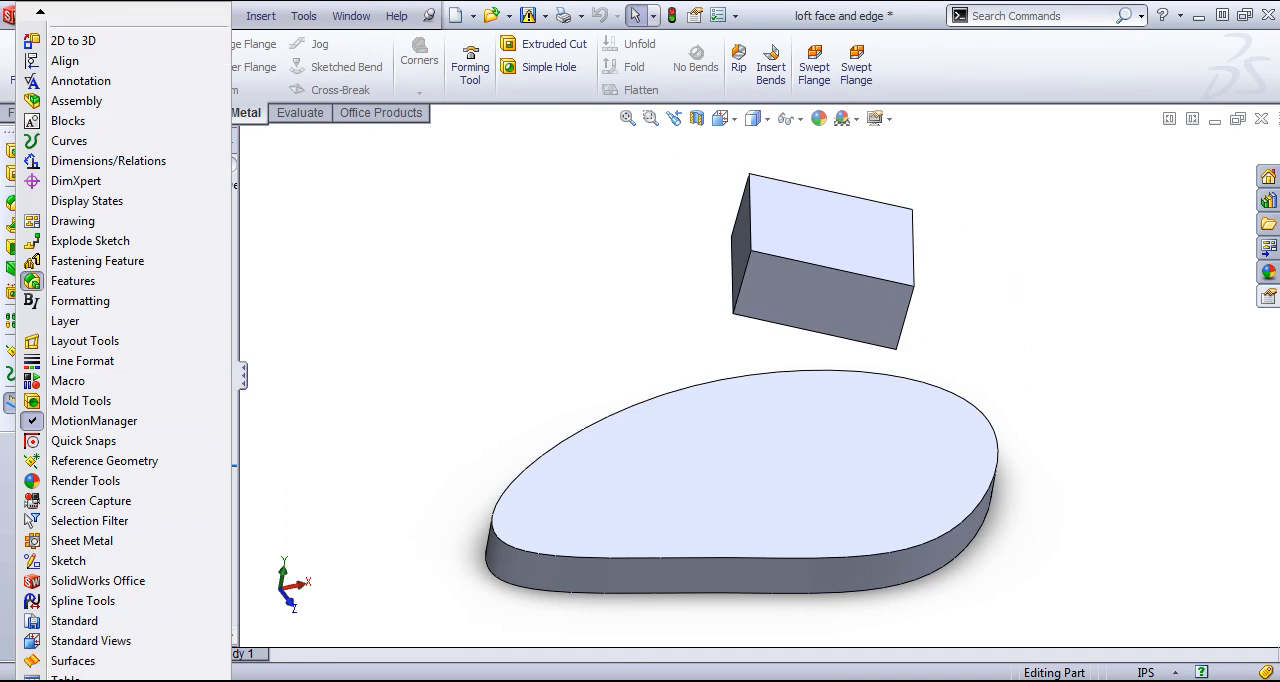
{"action": "scroll", "scroll_direction": "down", "scroll_amount": 3}
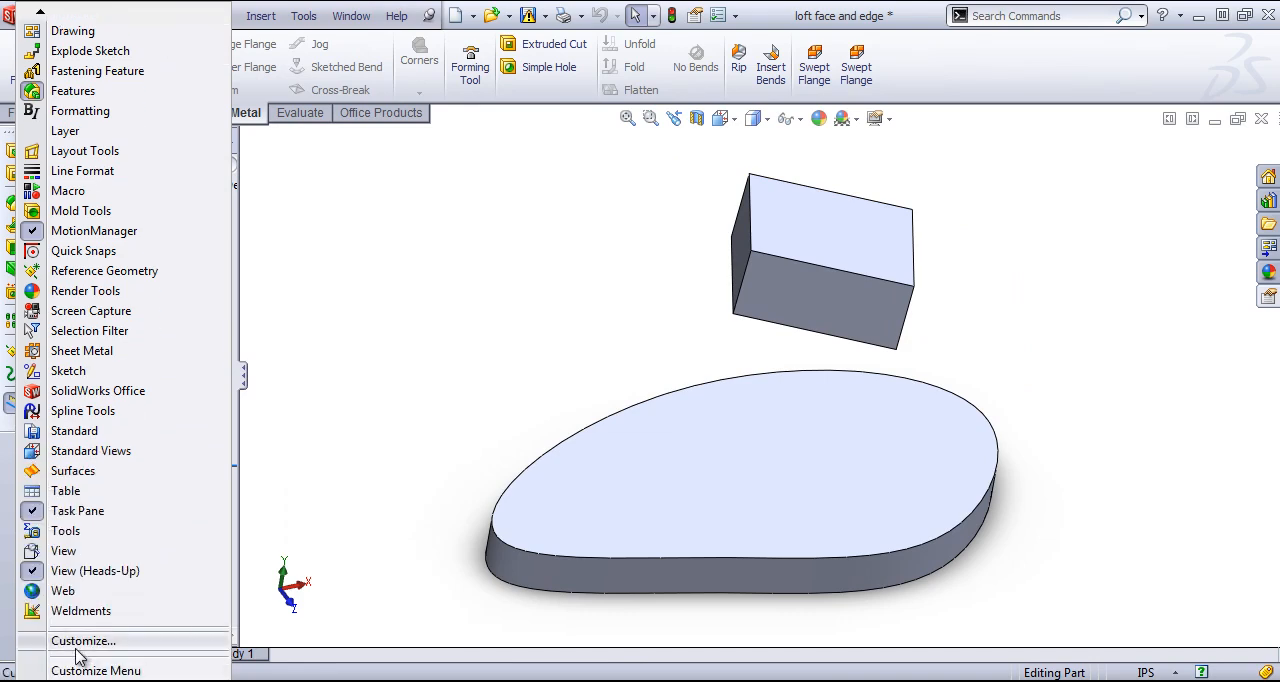
{"action": "left_click", "coordinate": [84, 640]}
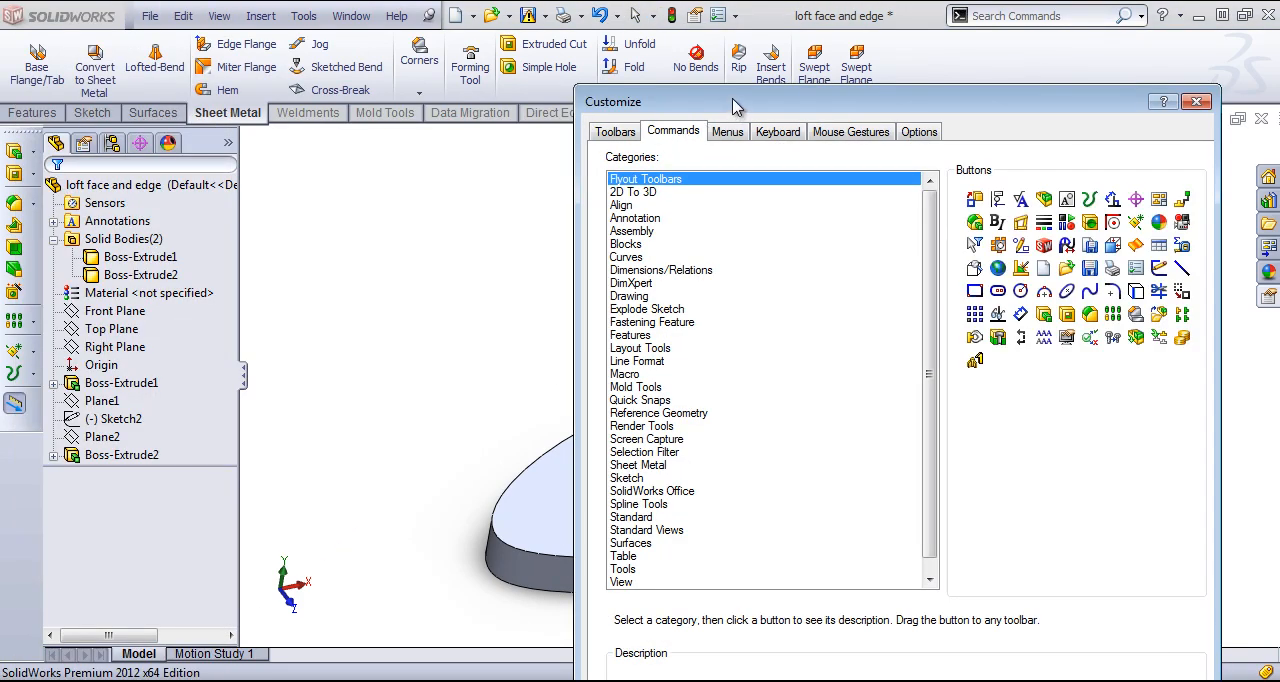
{"action": "left_click_drag", "start_coordinate": [736, 102], "coordinate": [620, 48]}
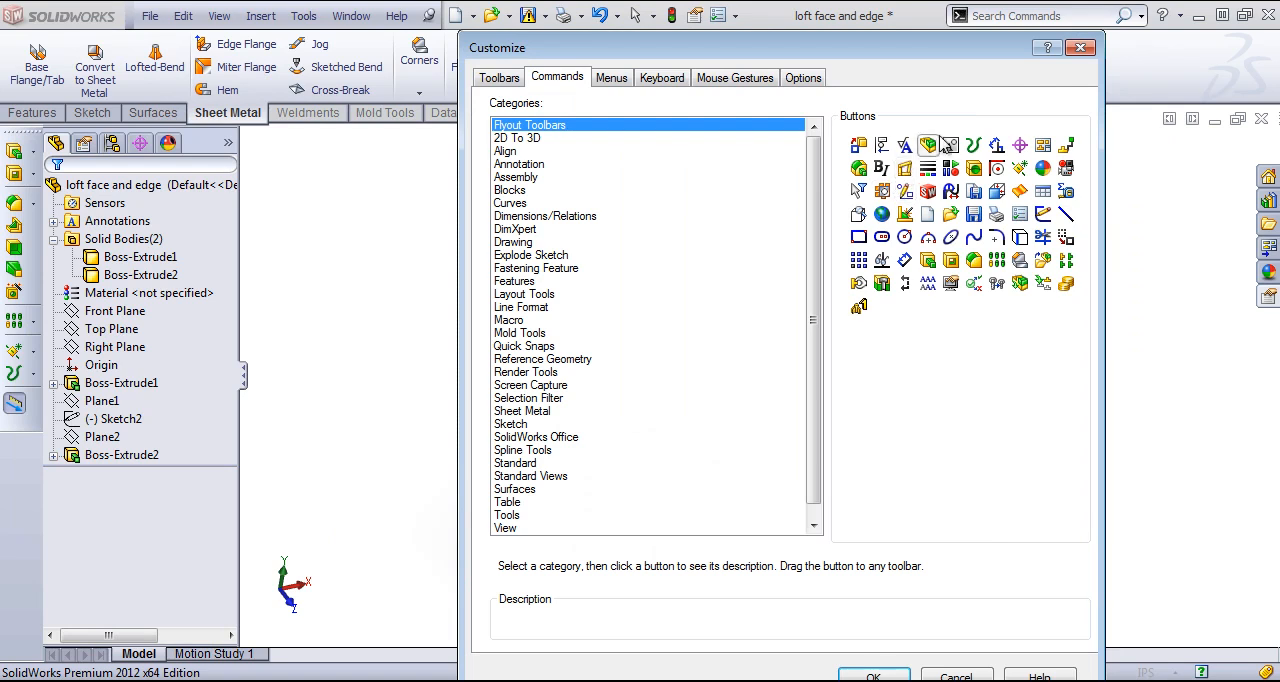